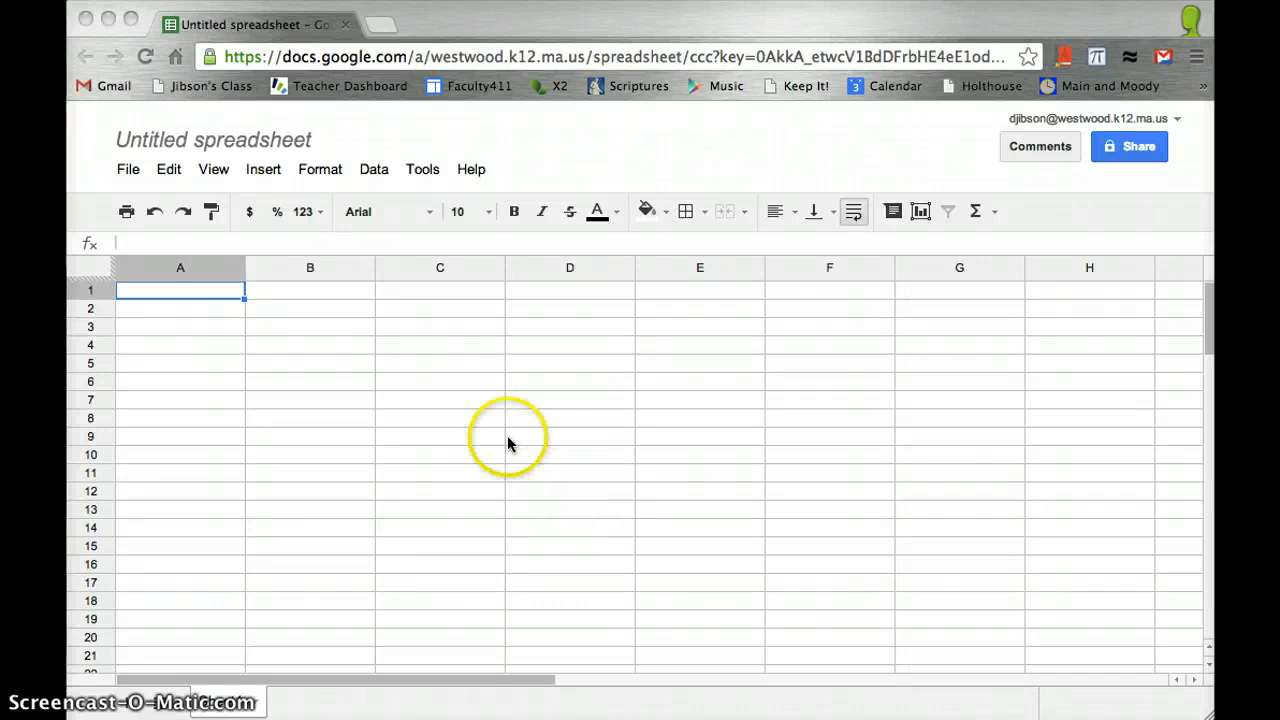
mouse_move(270, 148)
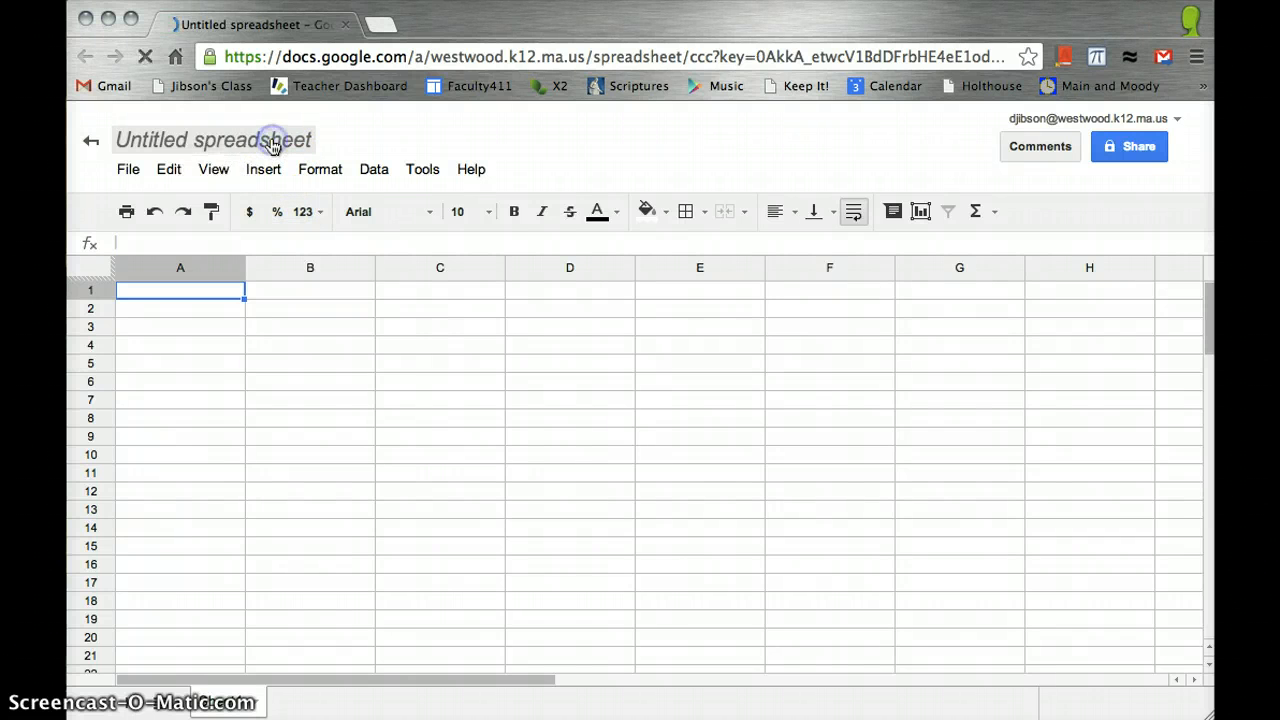
Rename the untitled spreadsheet to 'Chicken'.
click(212, 140)
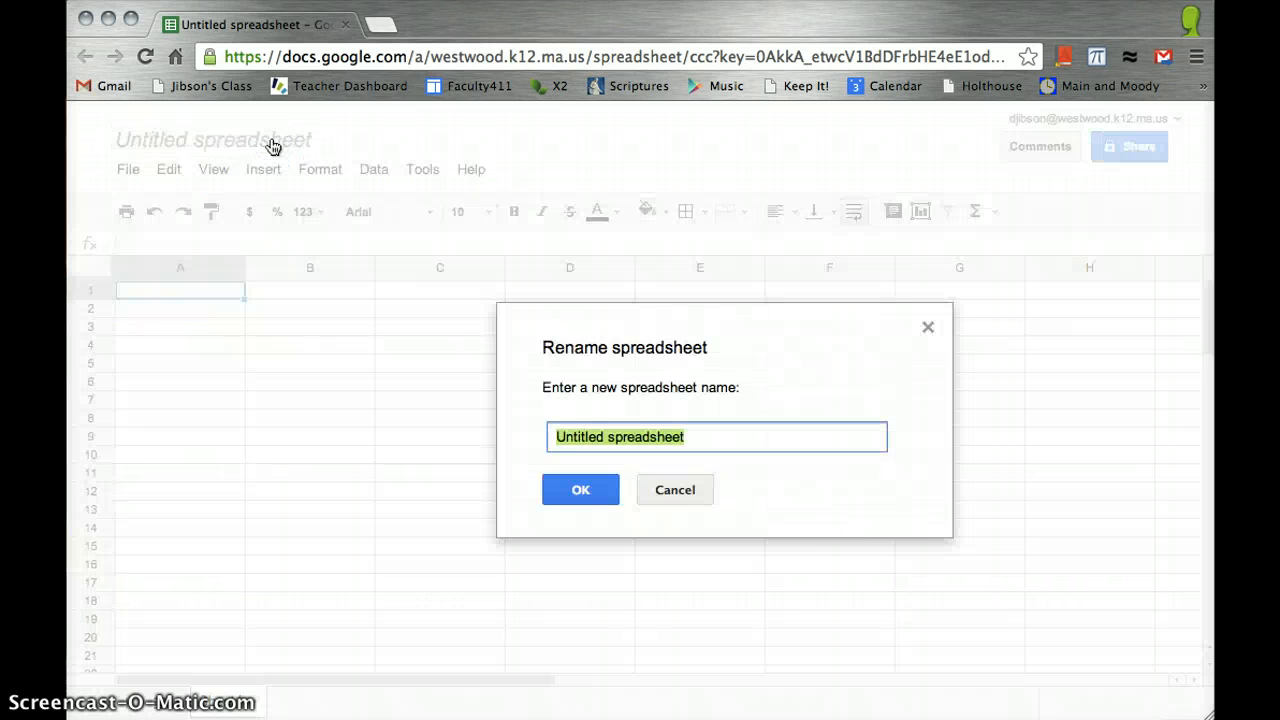
text(Chicken)
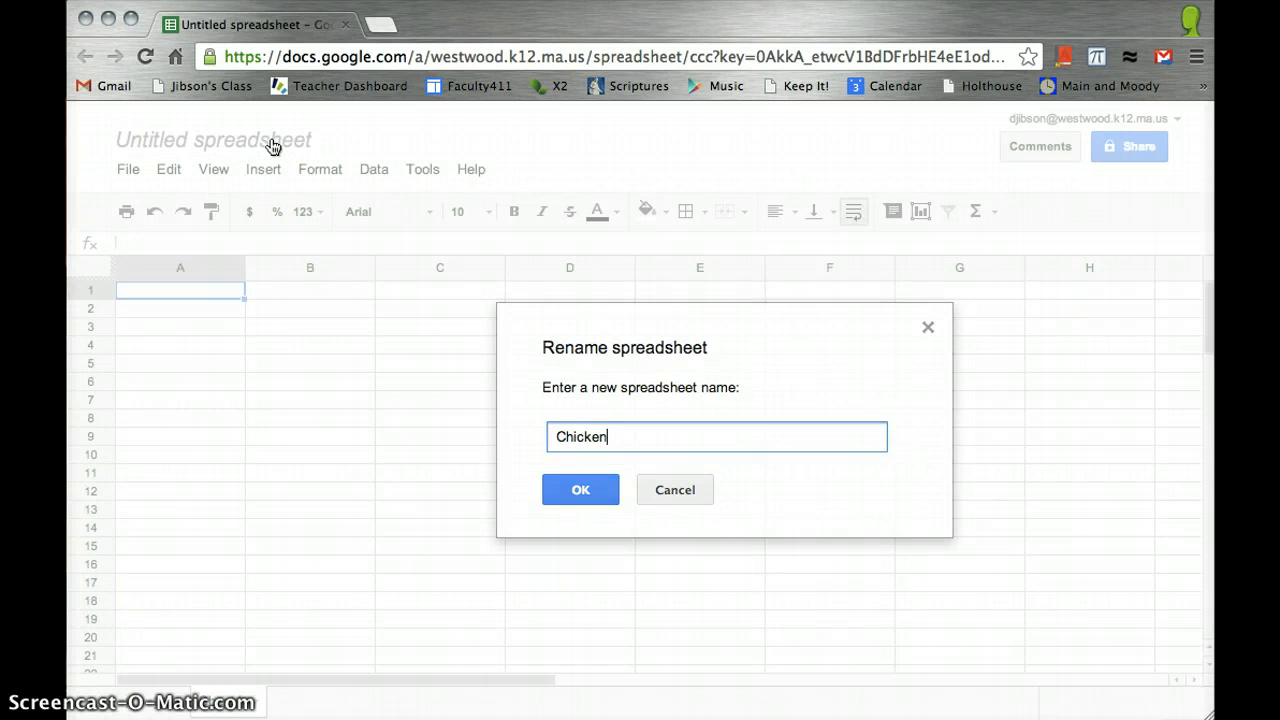
click(580, 488)
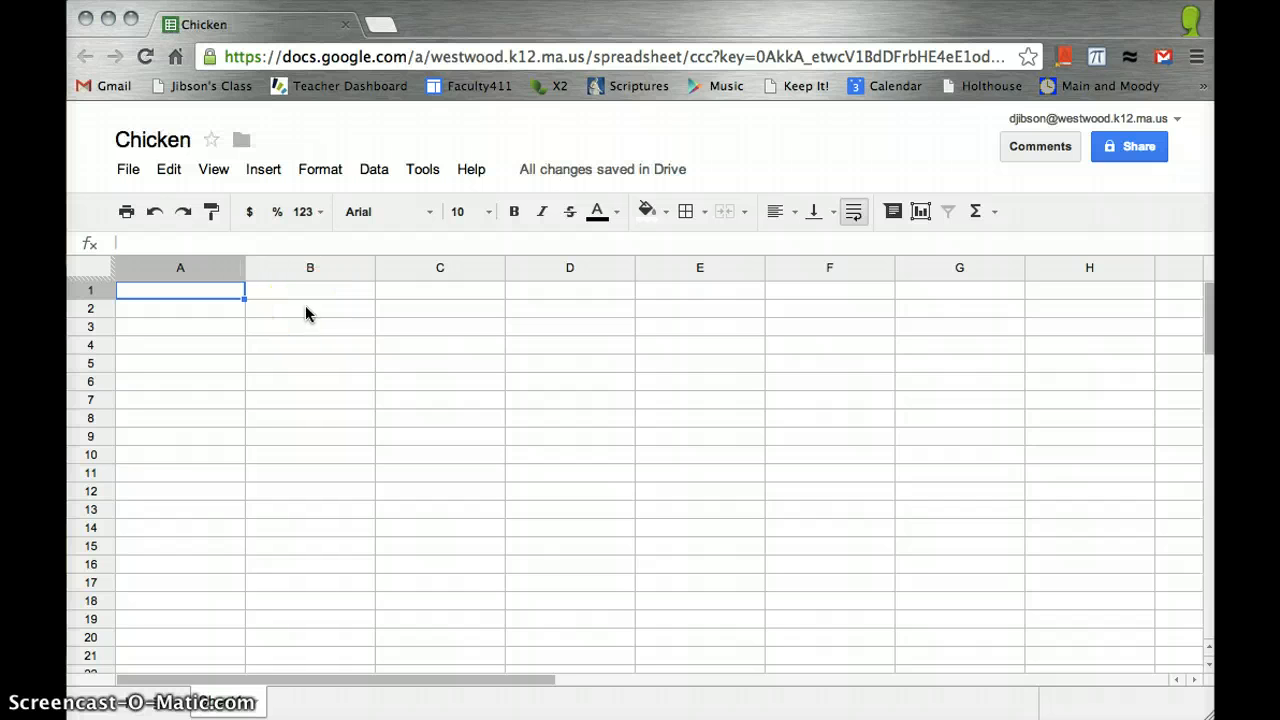
Enter the headers '# of Chickens' in A1 and 'How much I enjoy eating Chicken' in B1.
text(# of Chickens)
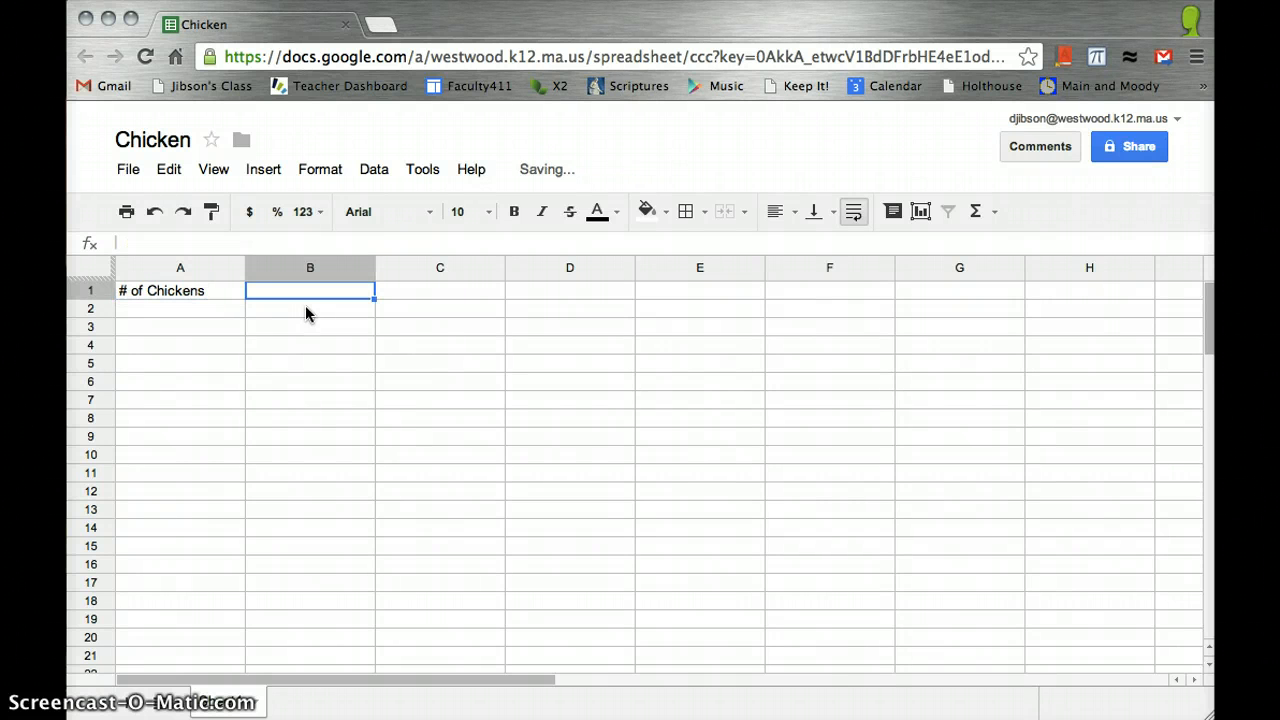
text(How mu)
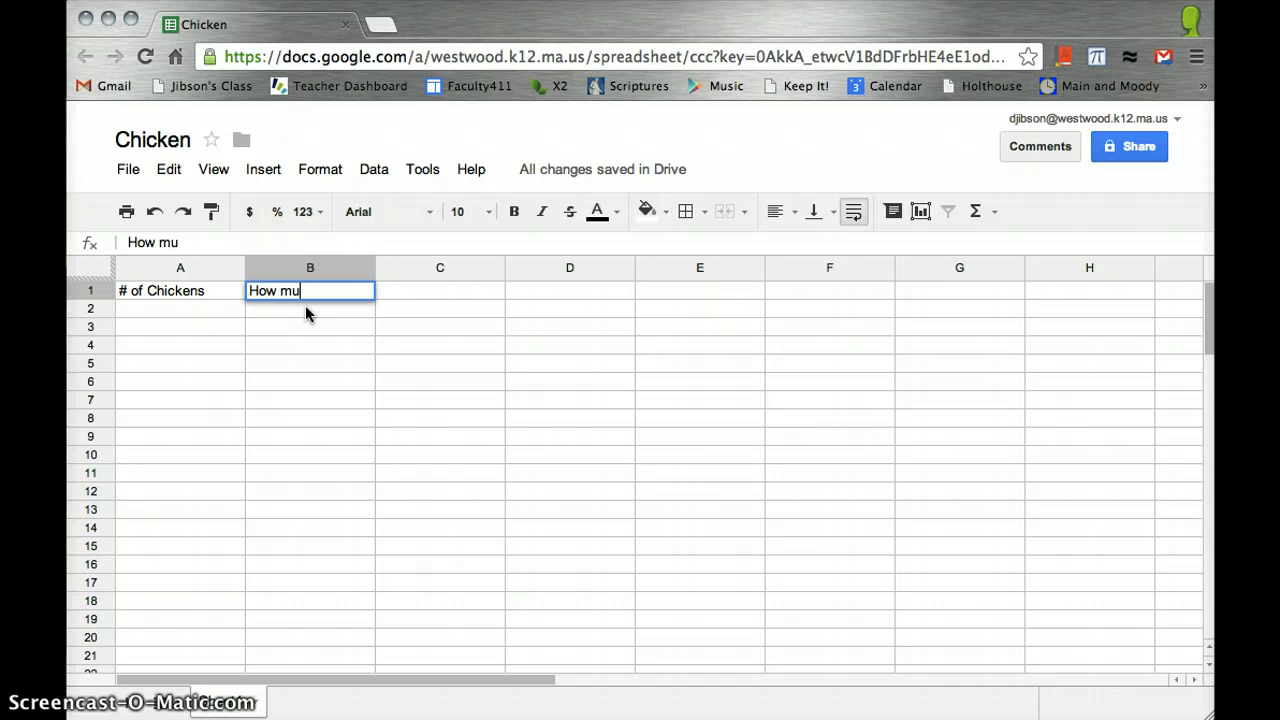
text(ch I enjoy)
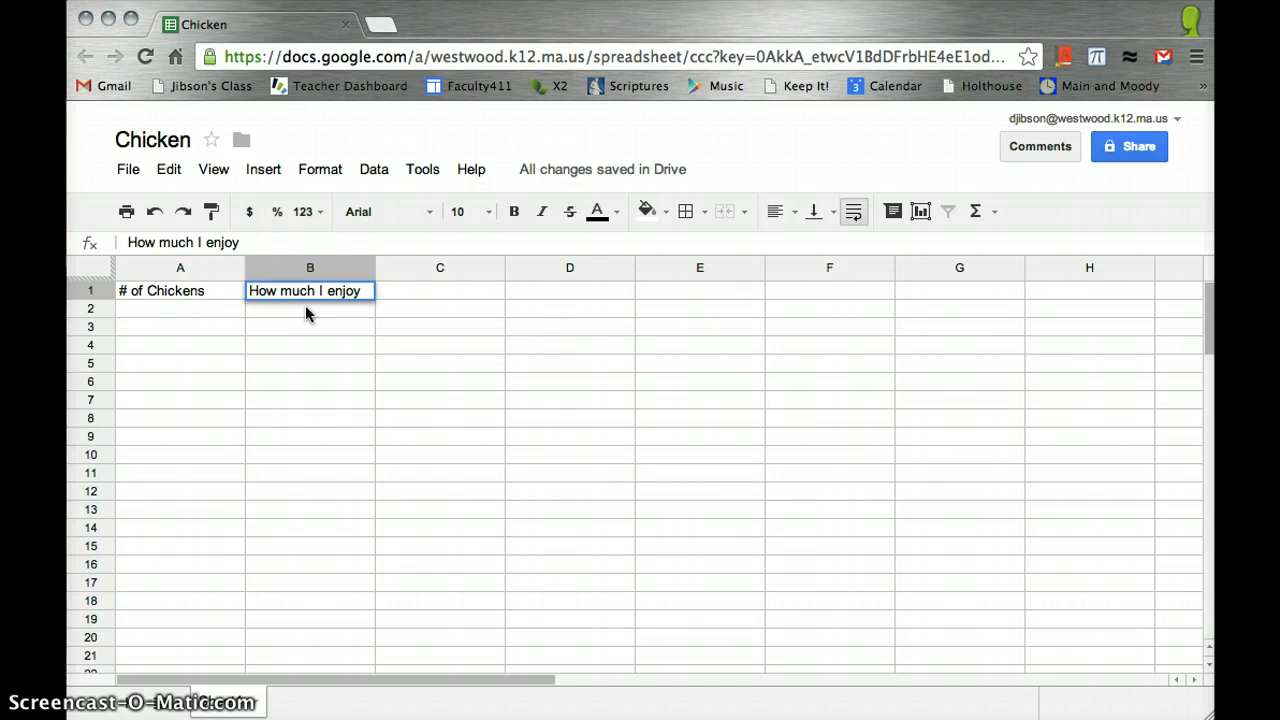
text(eating Ch)
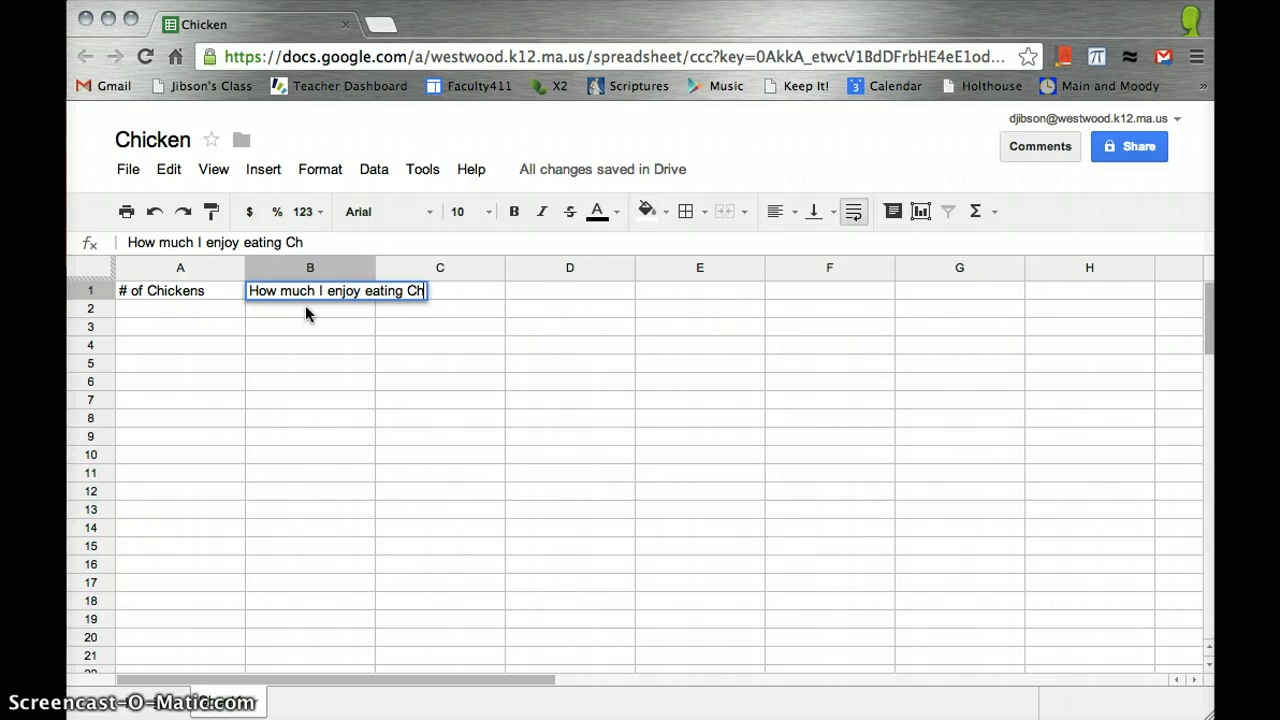
key(Return)
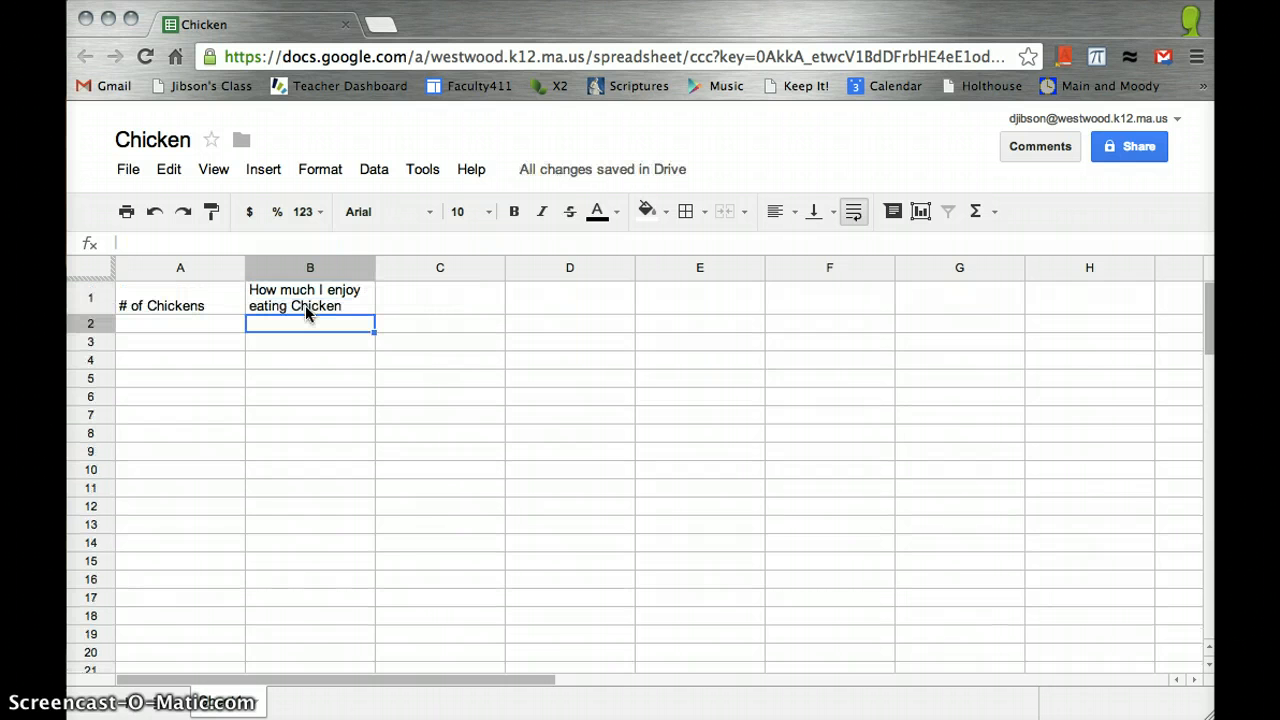
Fill A2:A7 with 0–5 and B2:B7 with 0, 2, 4, 6, 8, 10.
text(0)
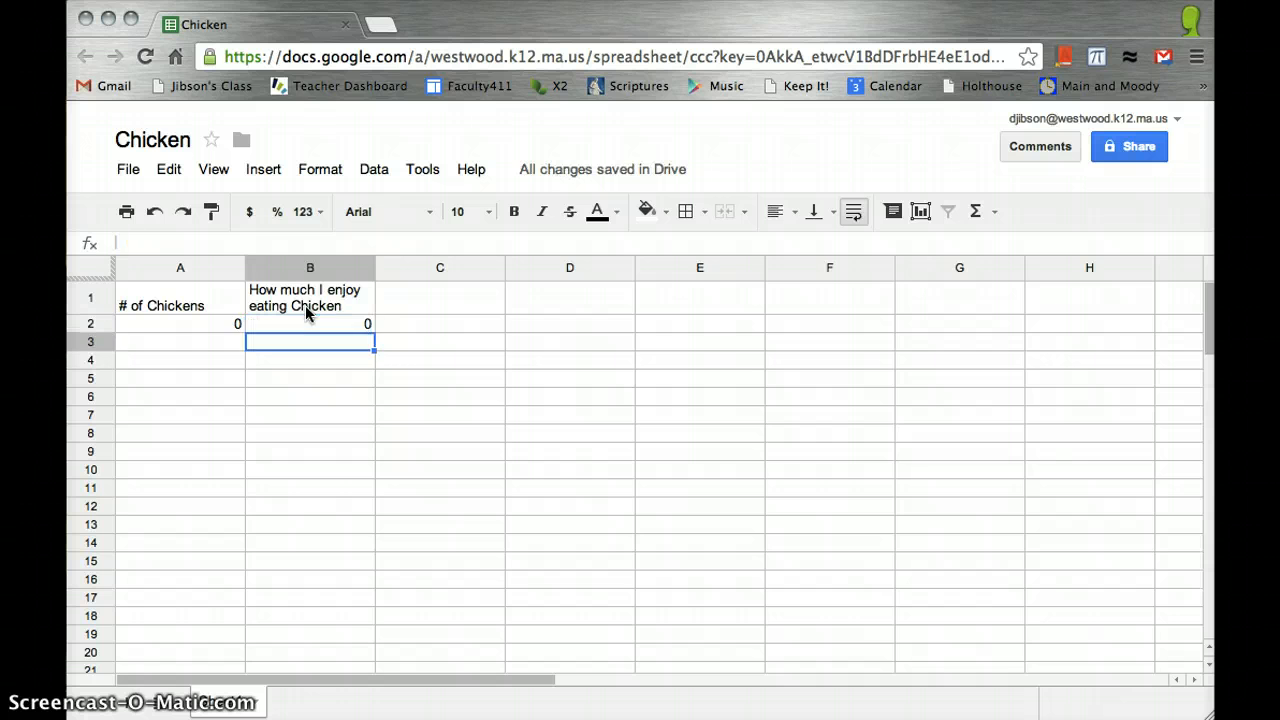
text(1)
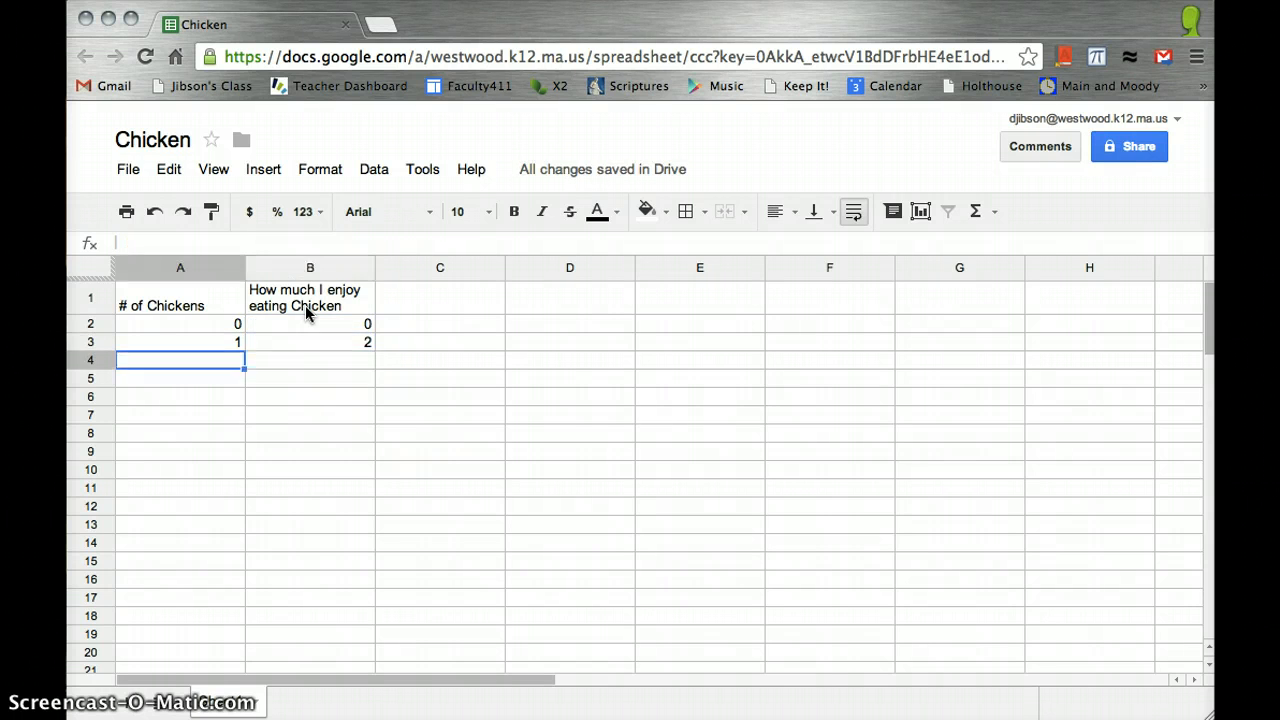
text(2)
click(310, 360)
text(4)
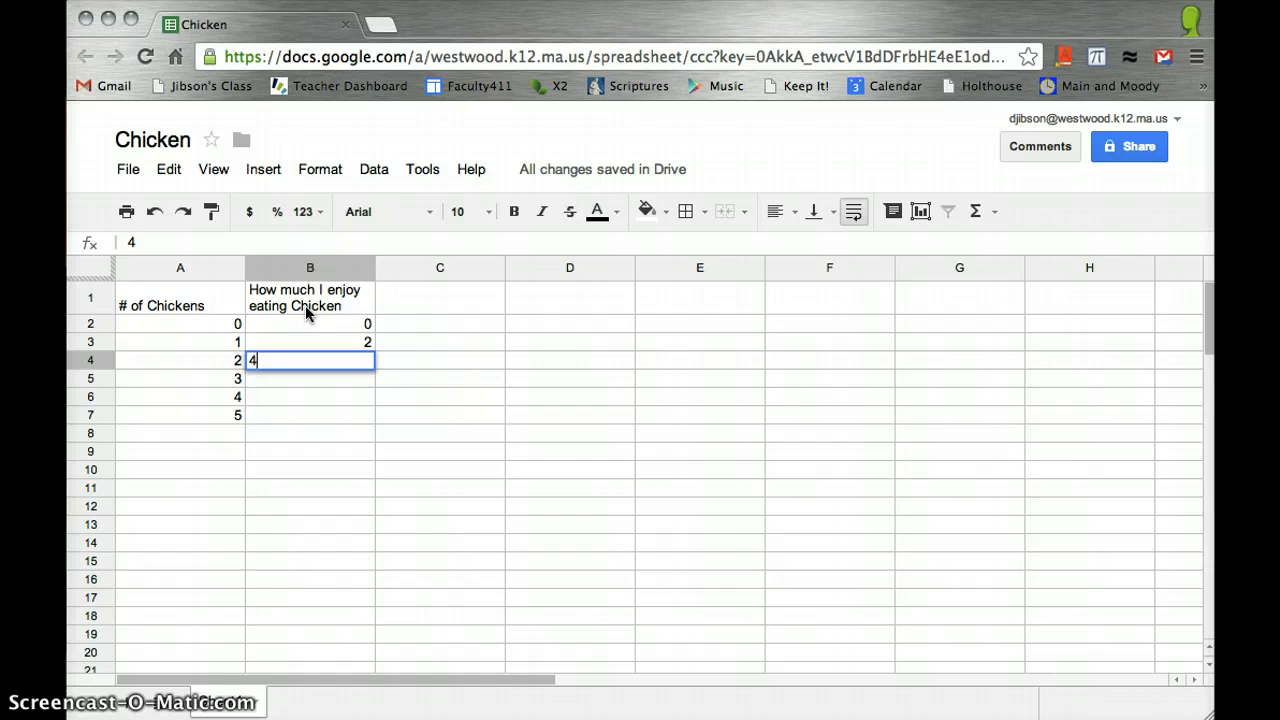
key(Return)
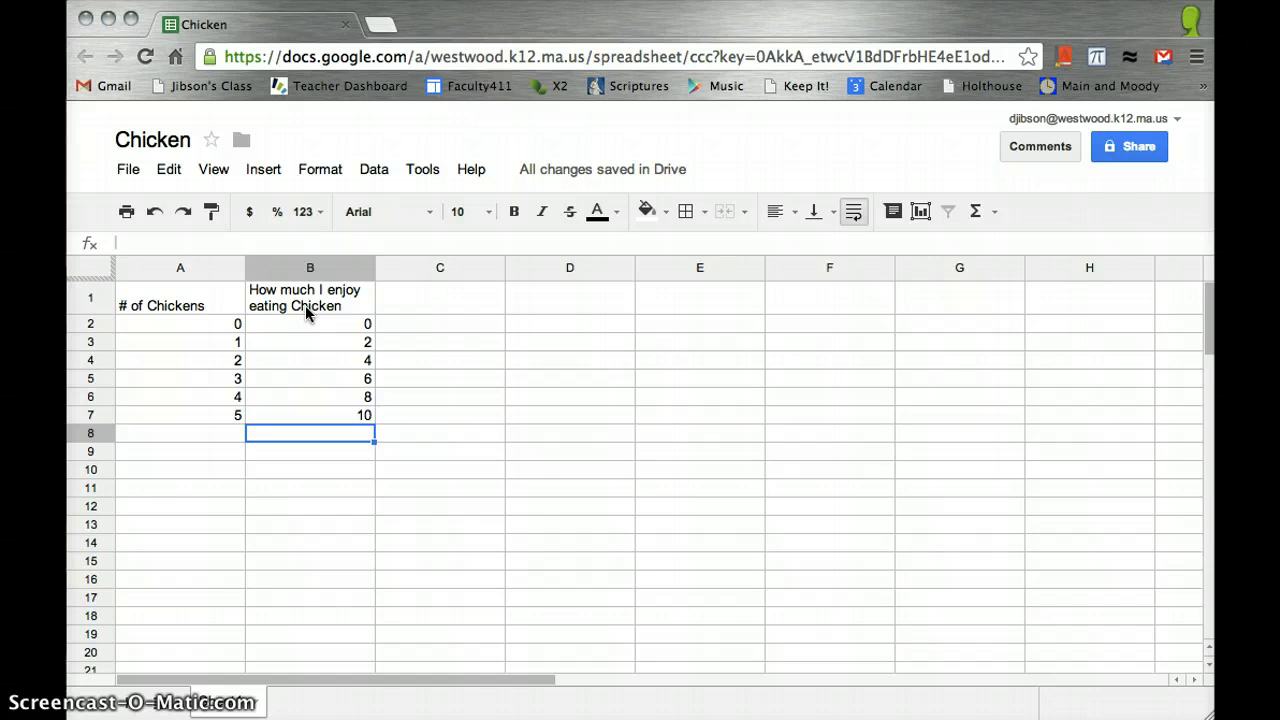
mouse_move(504, 476)
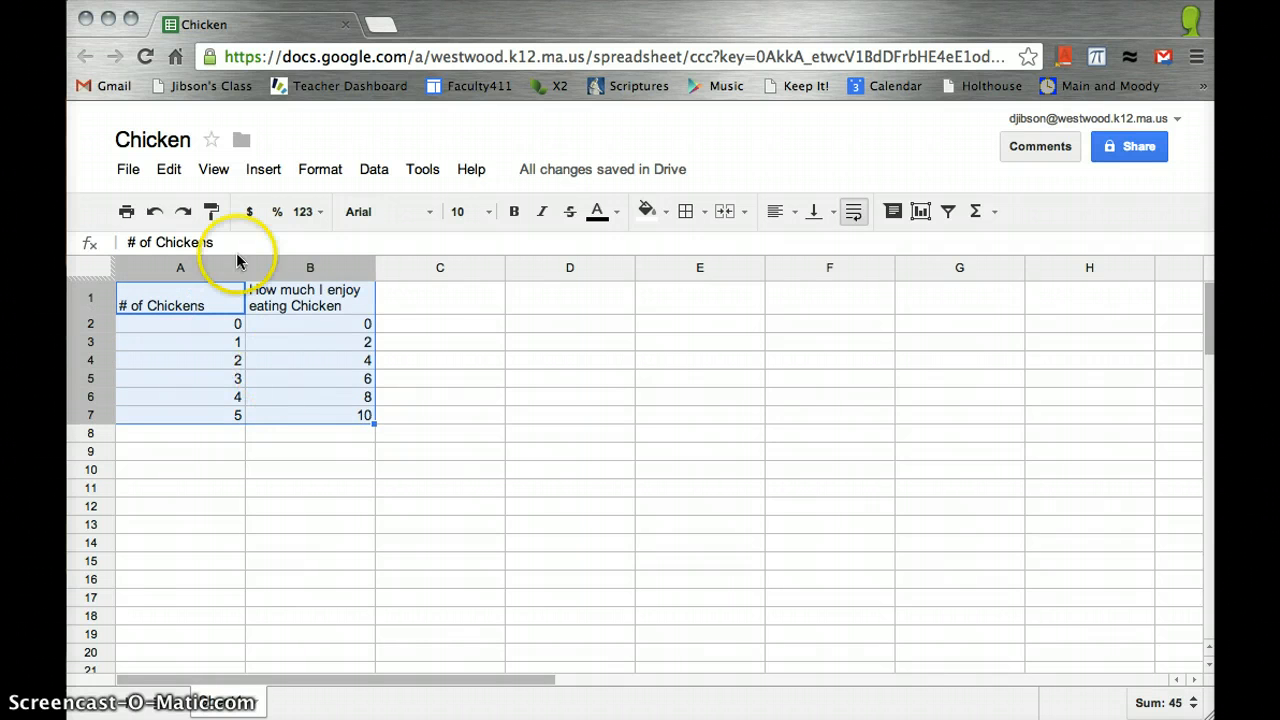
Insert a plain scatter chart of the A1:B7 data onto the sheet.
click(264, 168)
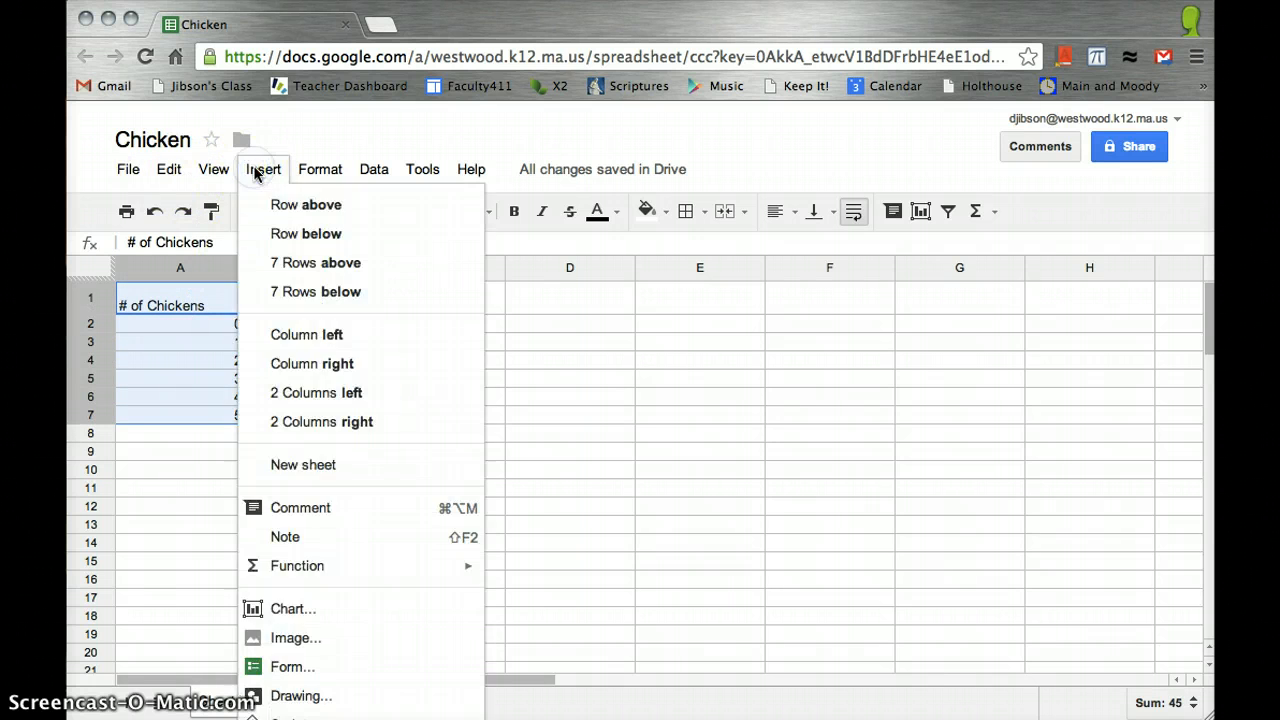
mouse_move(292, 608)
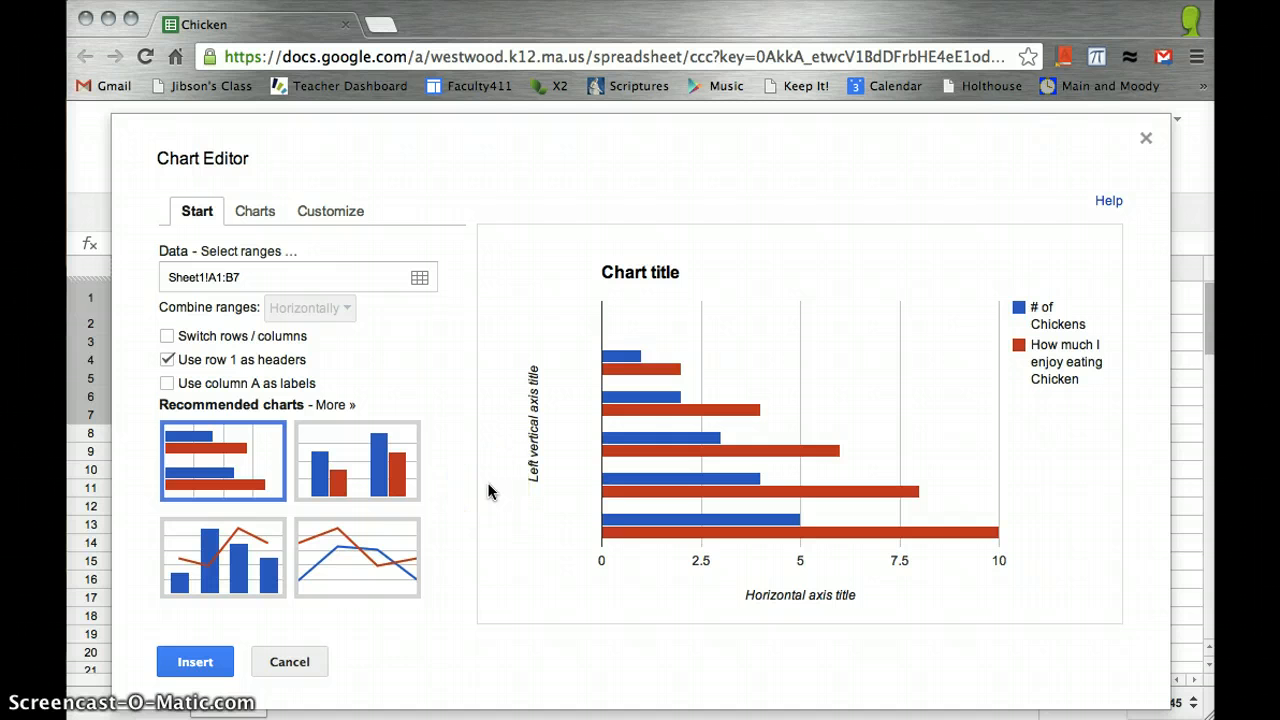
click(254, 212)
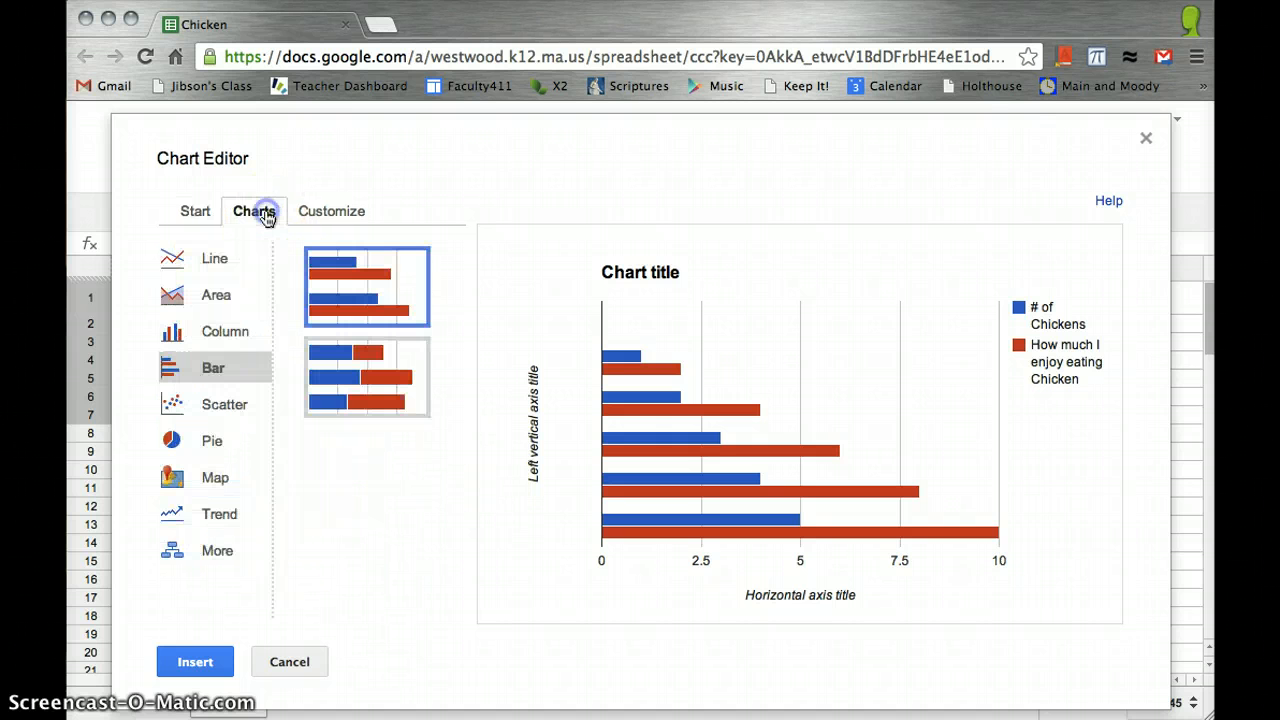
click(224, 404)
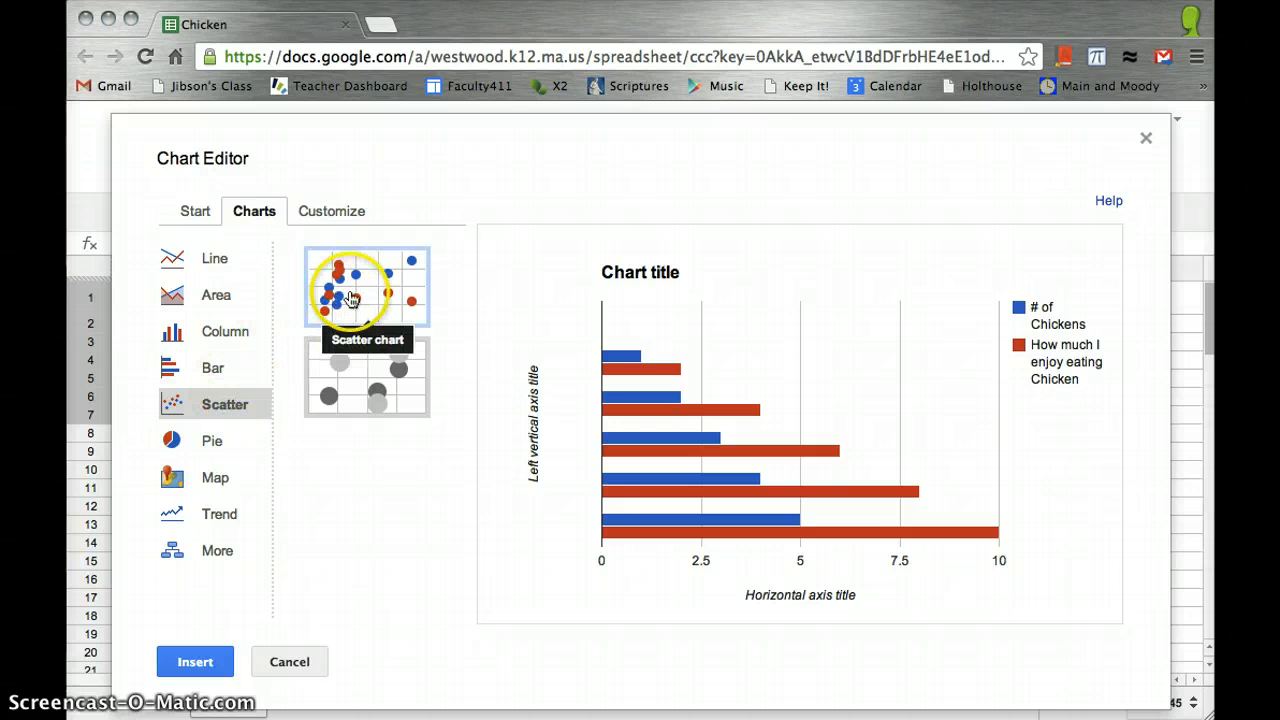
click(366, 288)
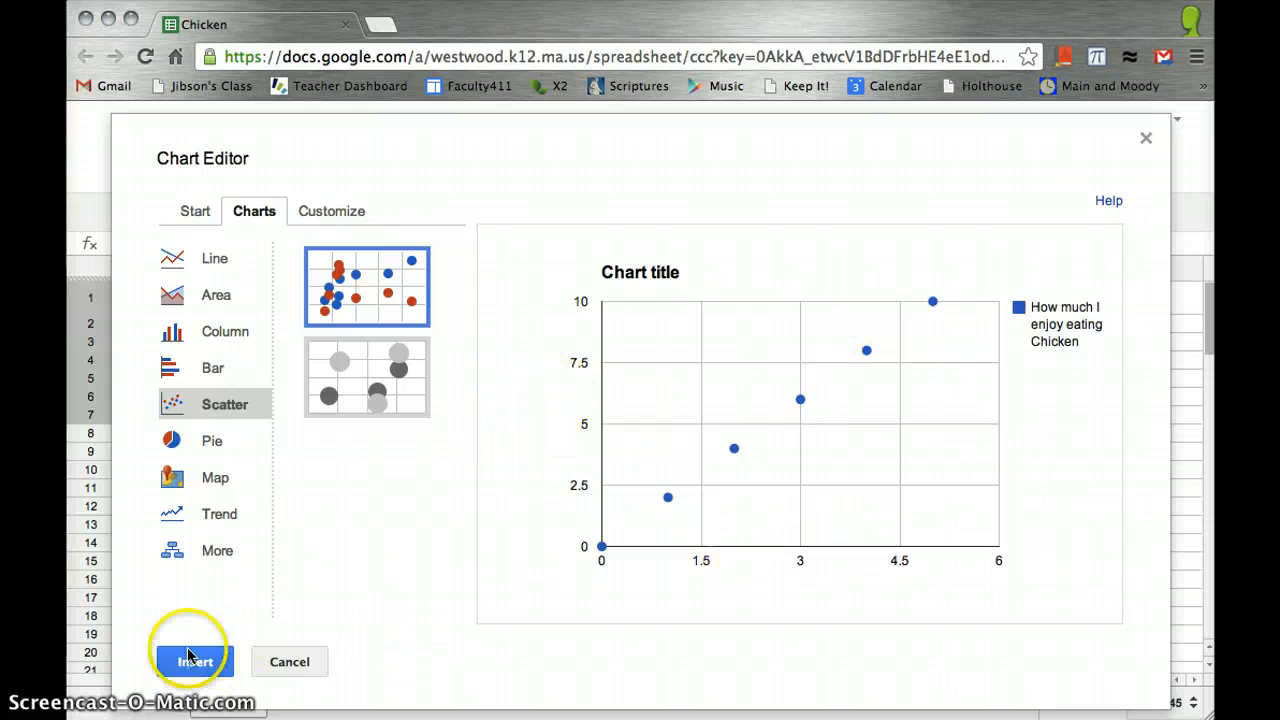
click(196, 660)
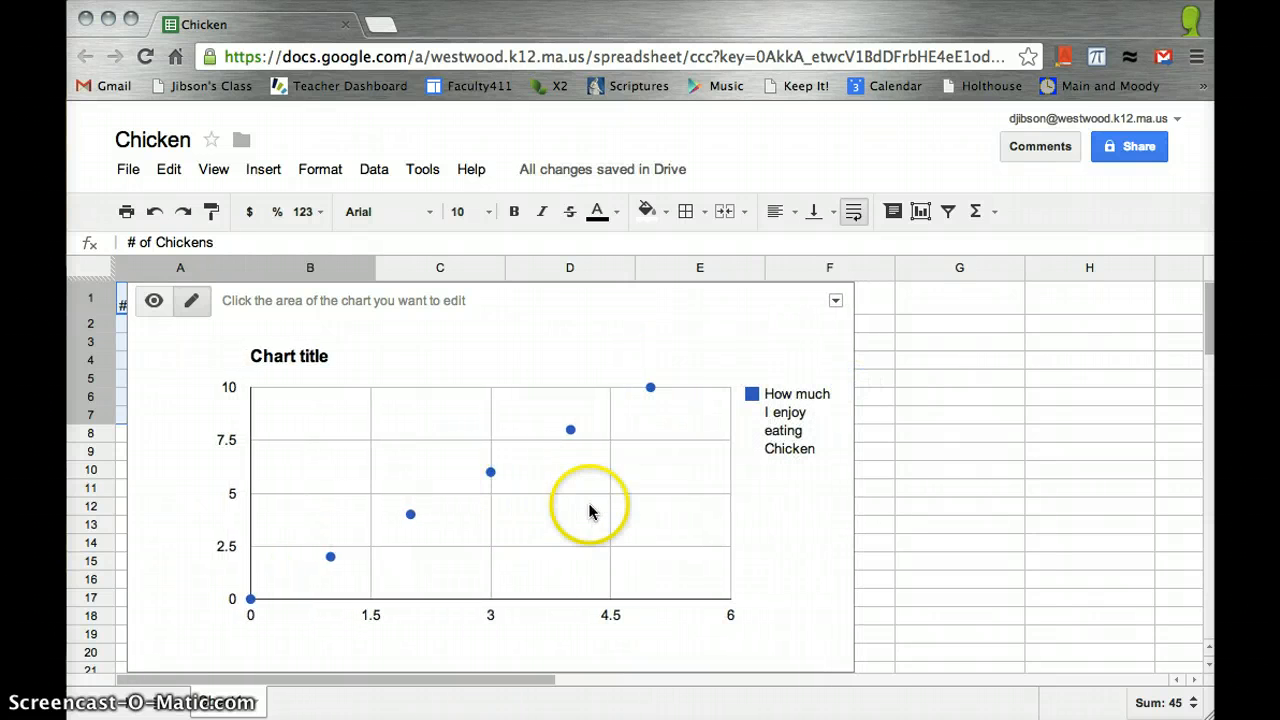
mouse_move(290, 340)
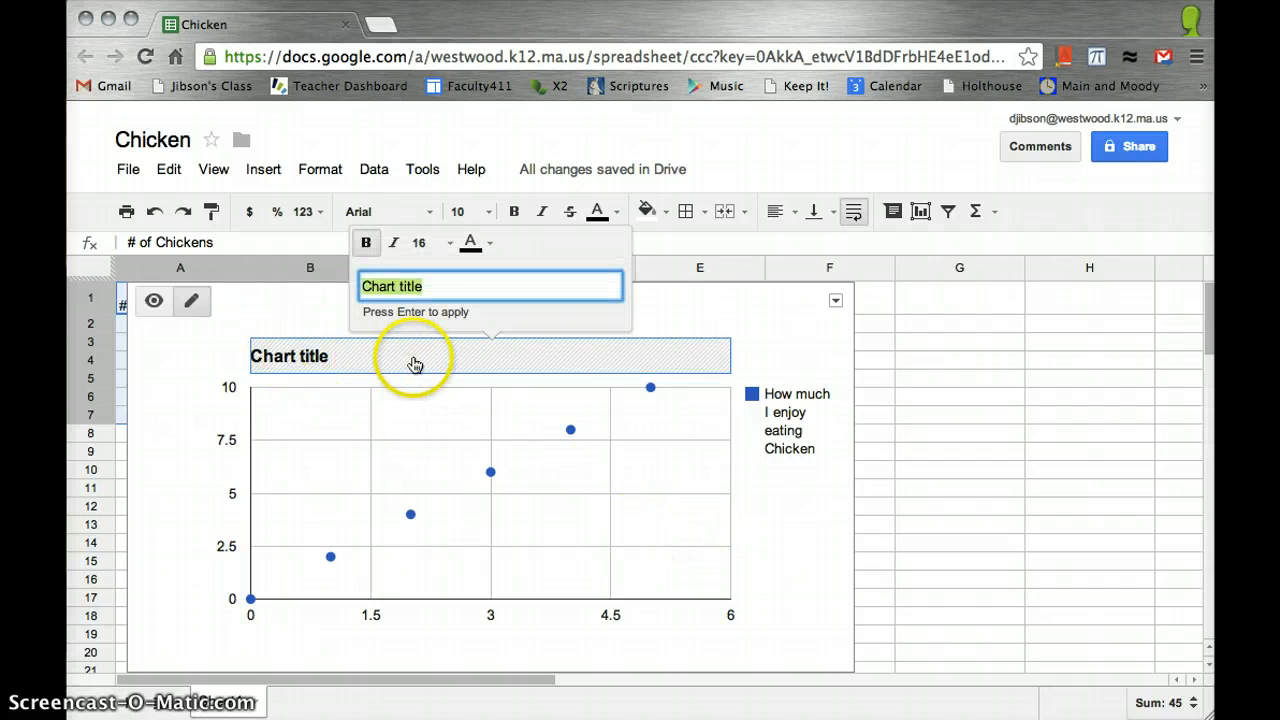
Set the chart title to 'How much I like Chicken'.
text(How much)
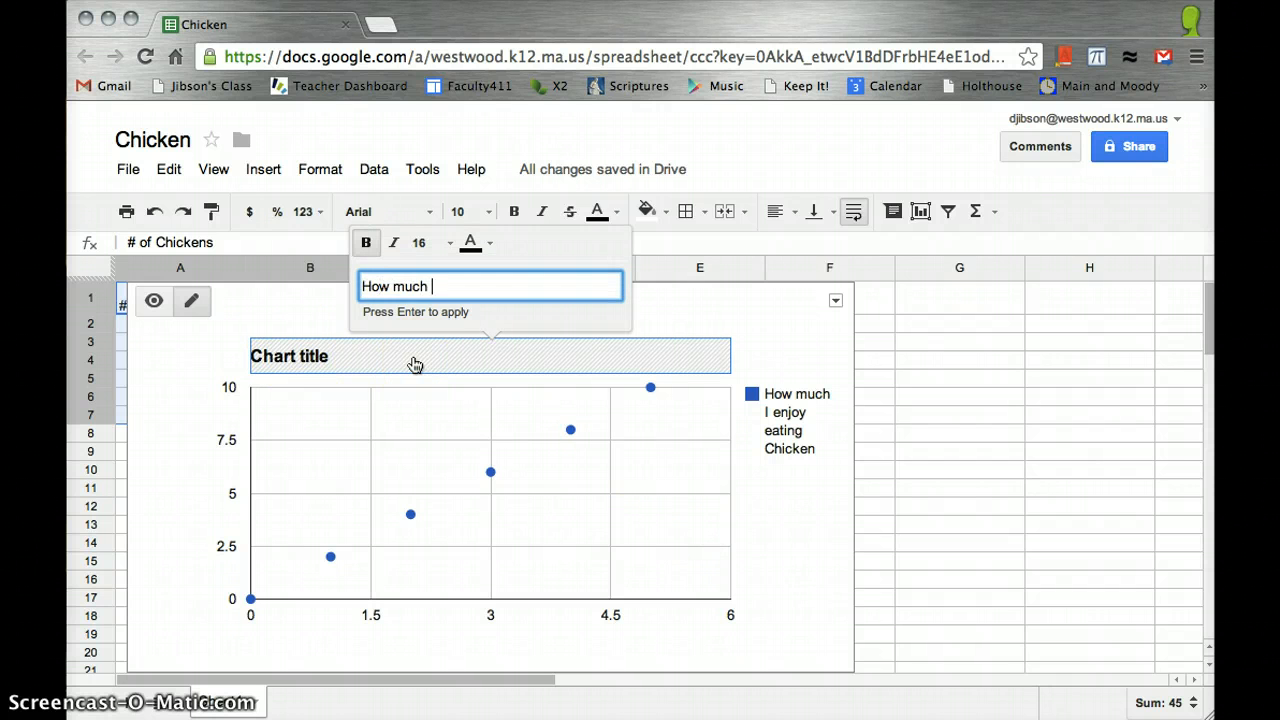
text(I like Chicken)
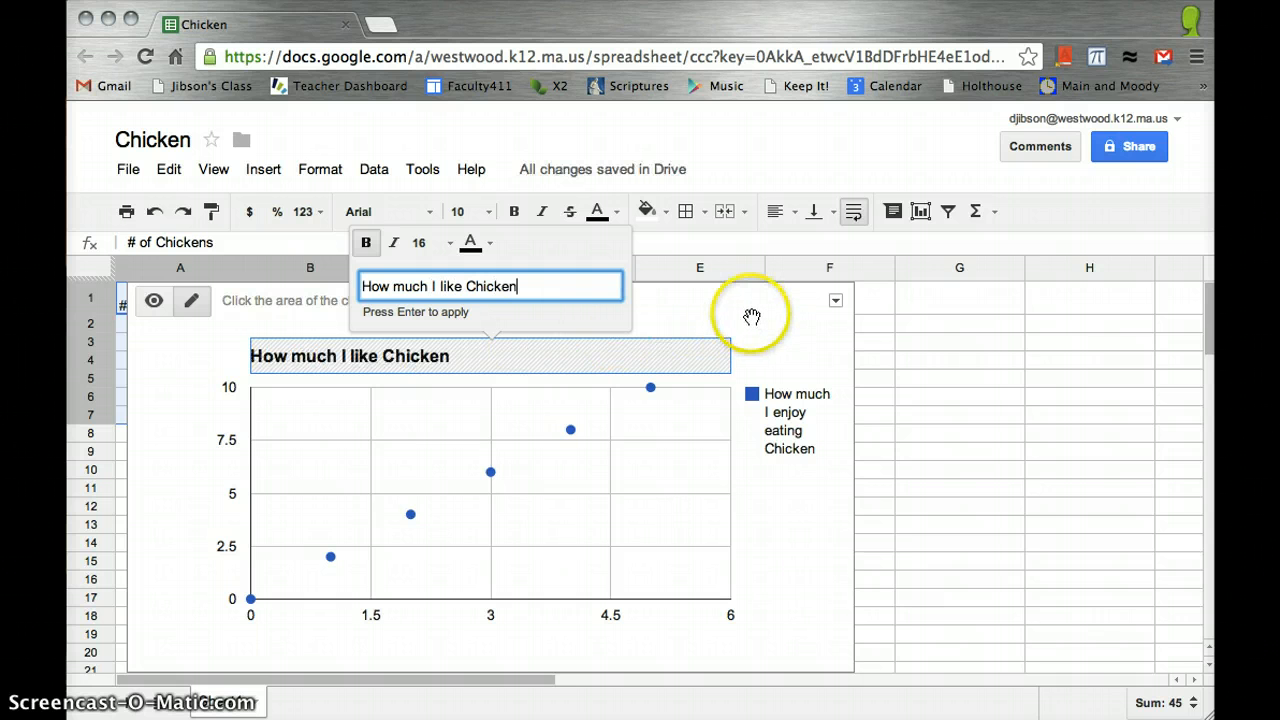
mouse_move(224, 576)
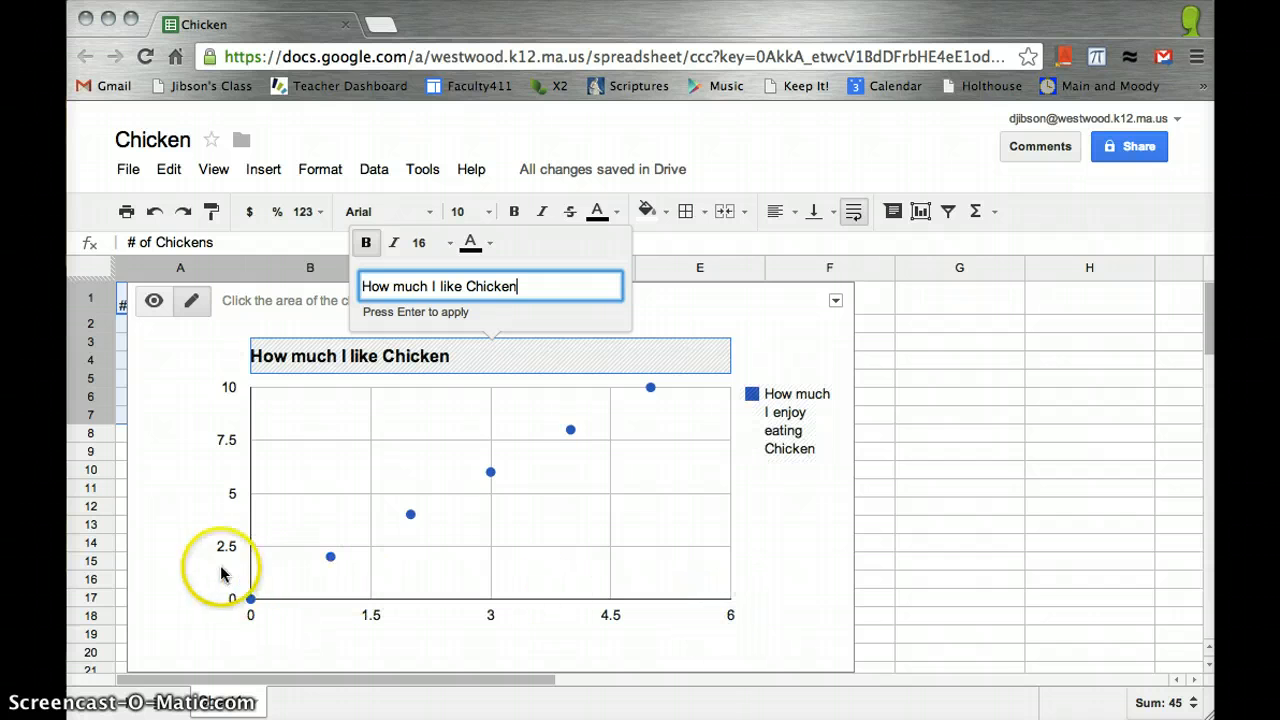
mouse_move(256, 424)
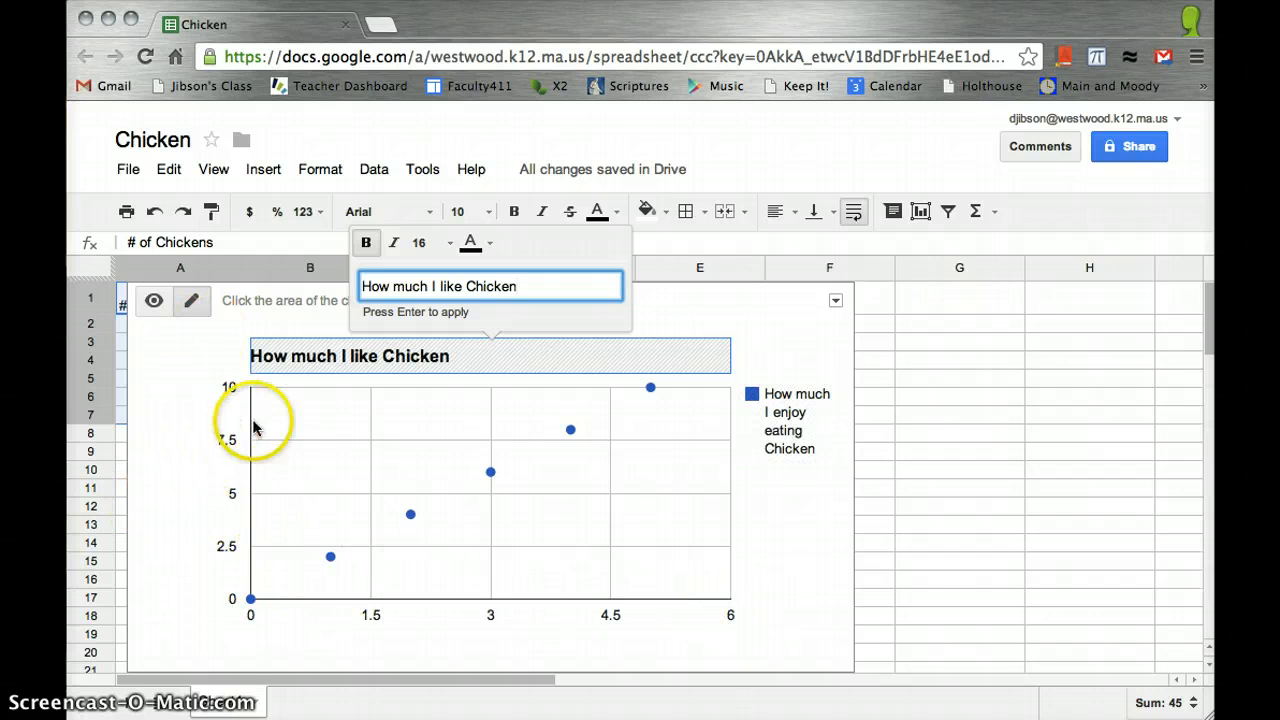
In the chart editor's Customize settings, title the horizontal axis 'Number of Chickens'.
click(836, 300)
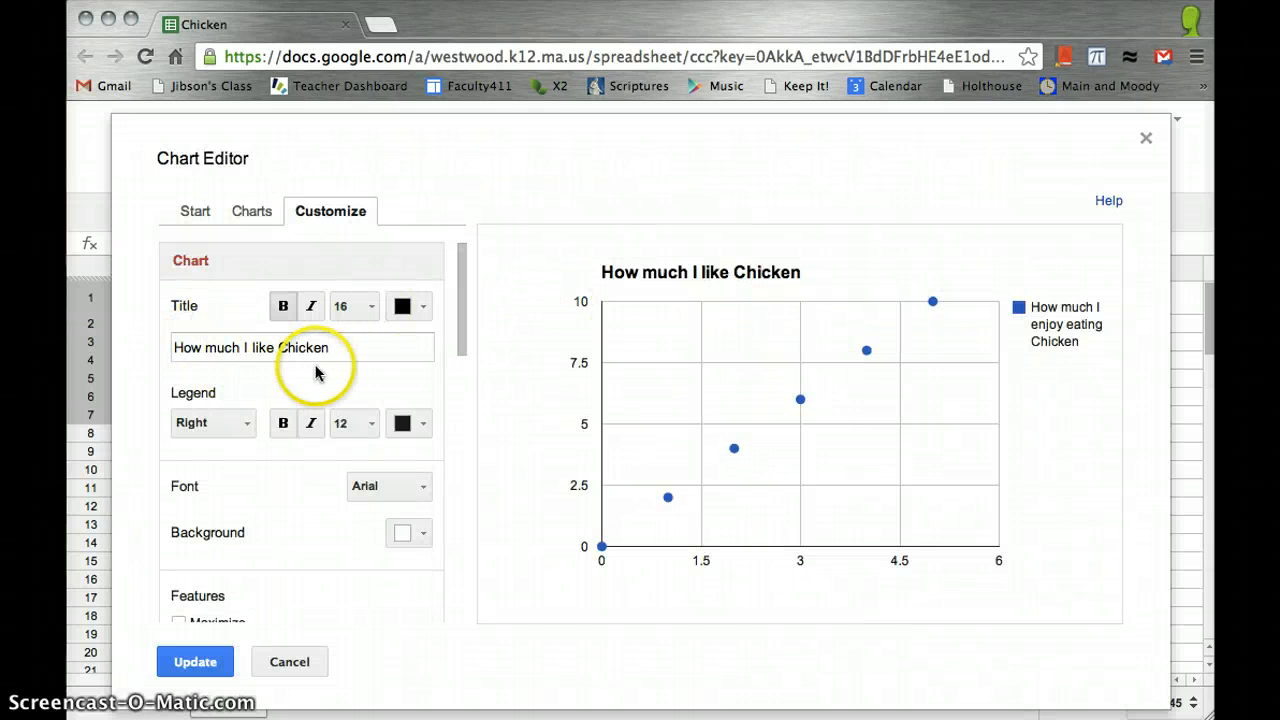
scroll(down, 3)
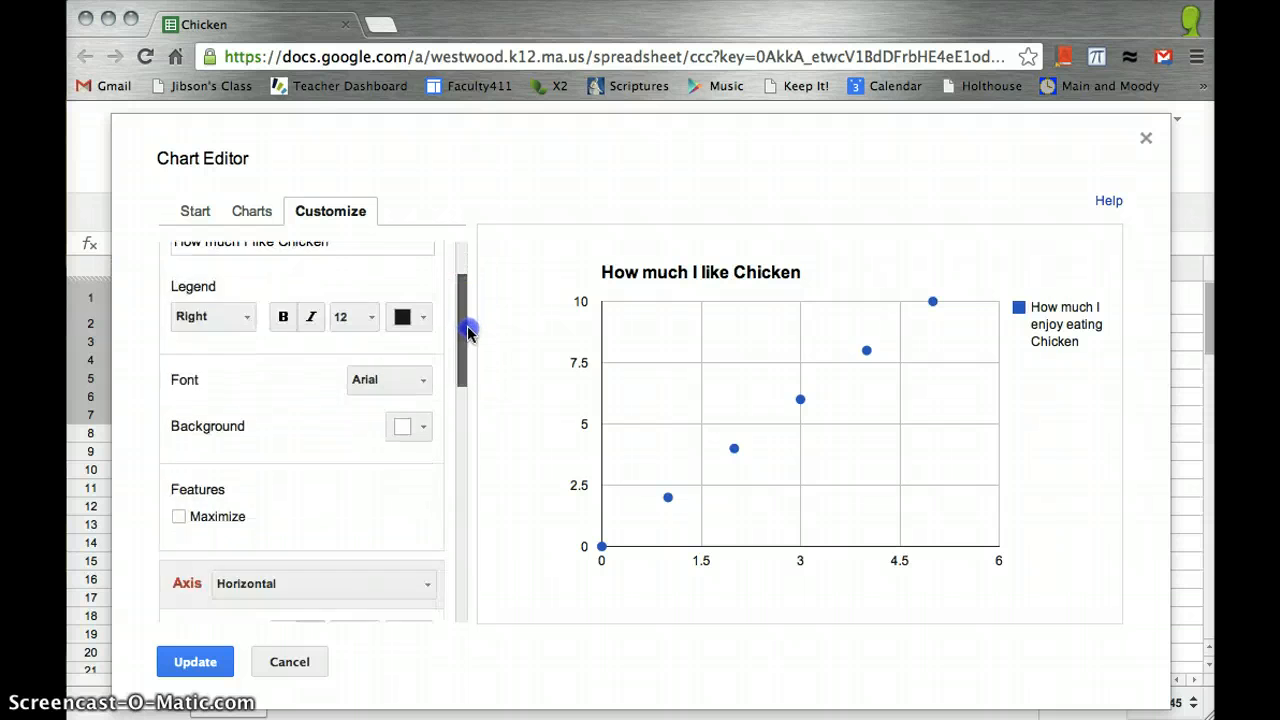
scroll(down, 3)
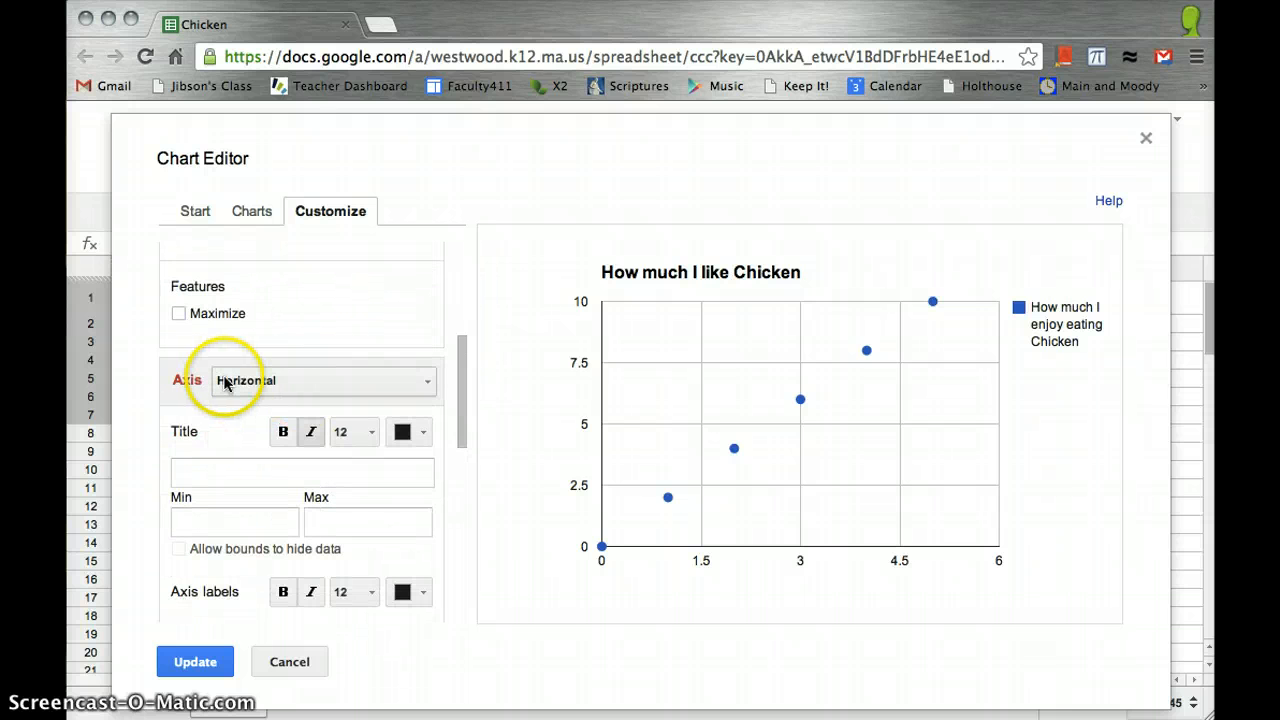
mouse_move(920, 558)
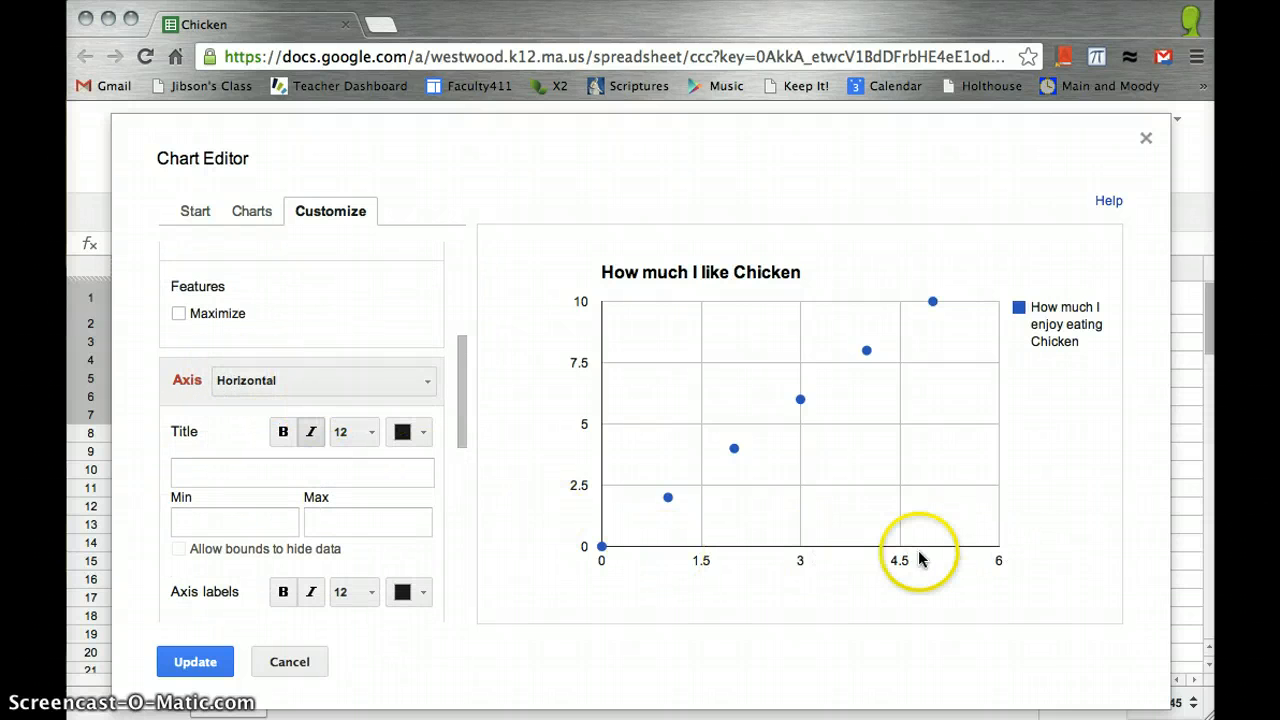
click(300, 472)
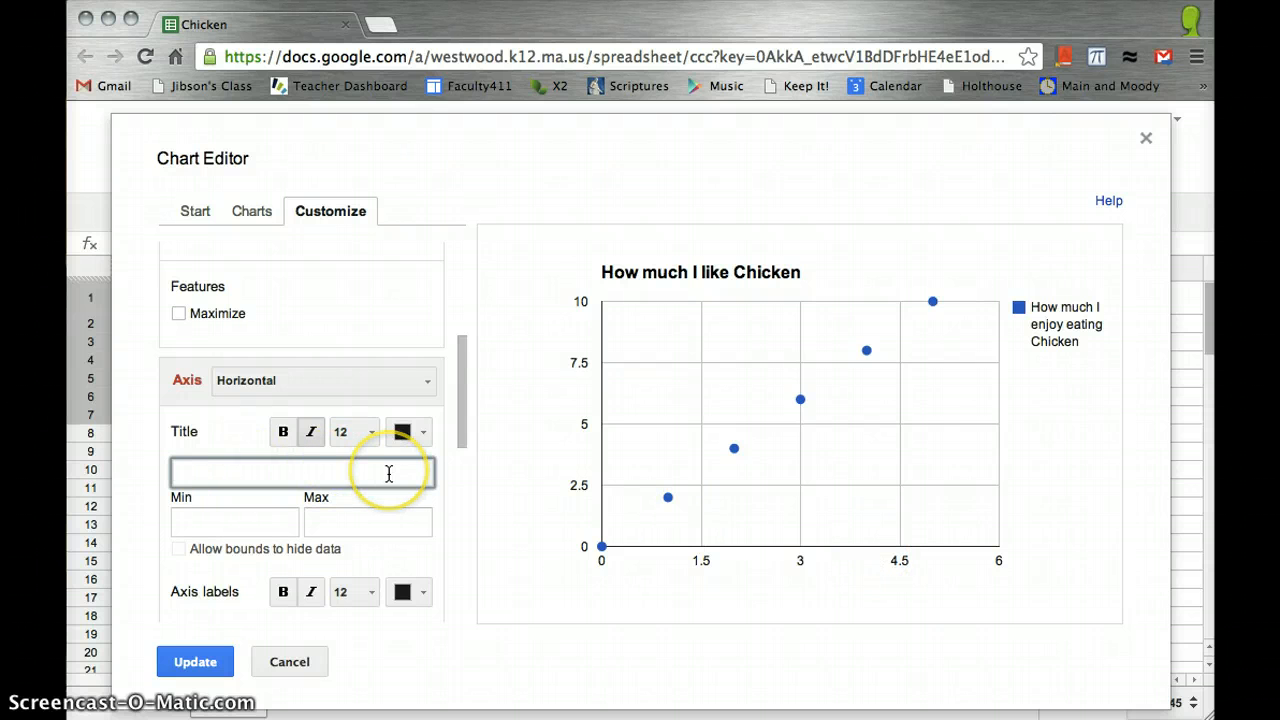
text(Number)
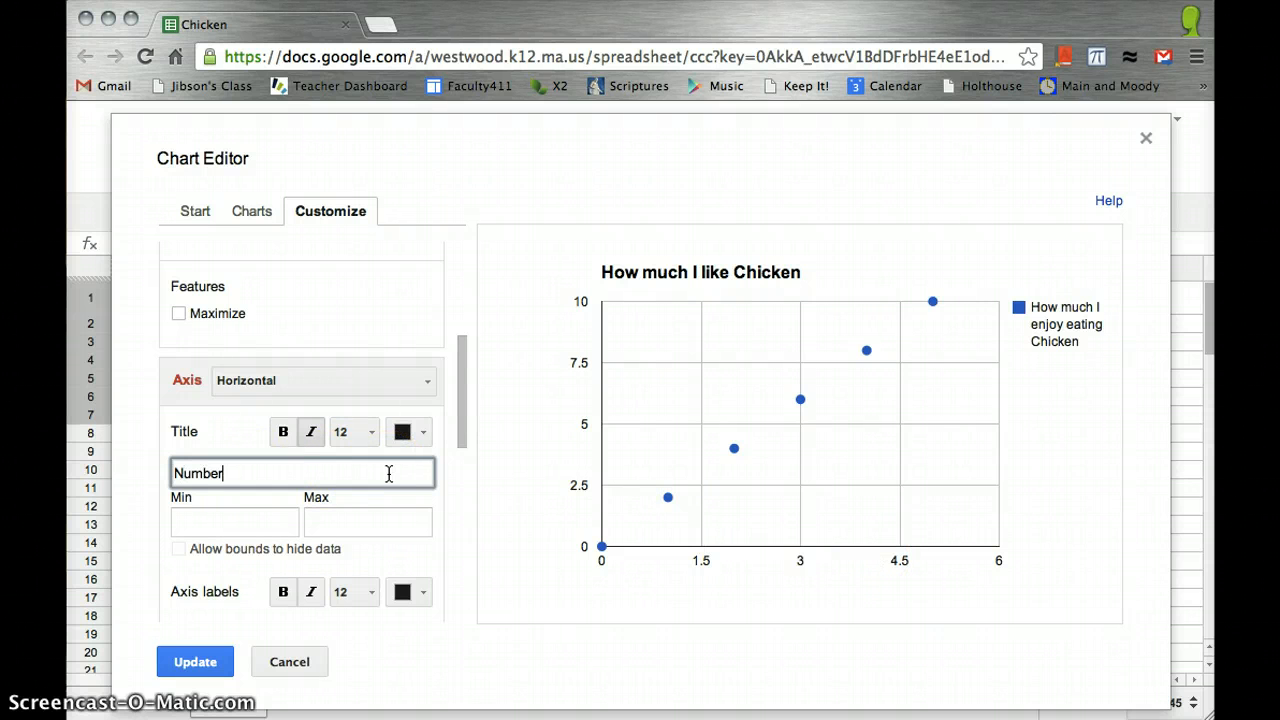
text(of)
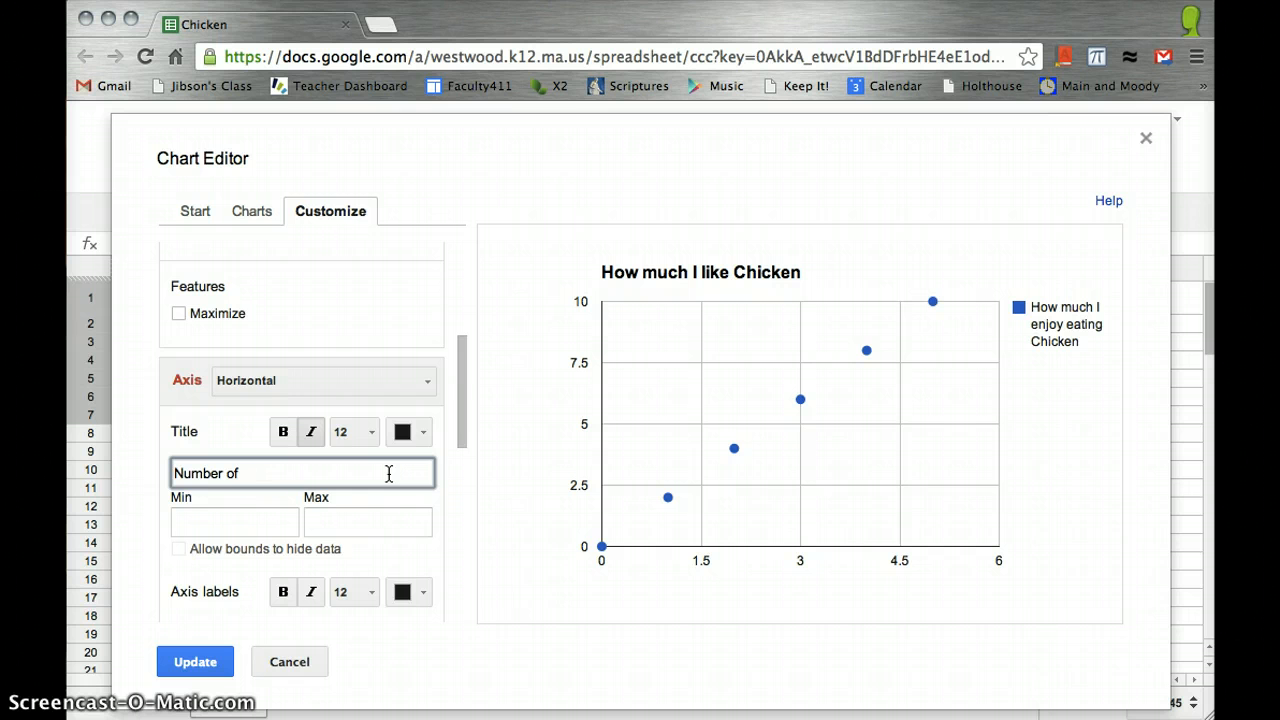
text(Chick)
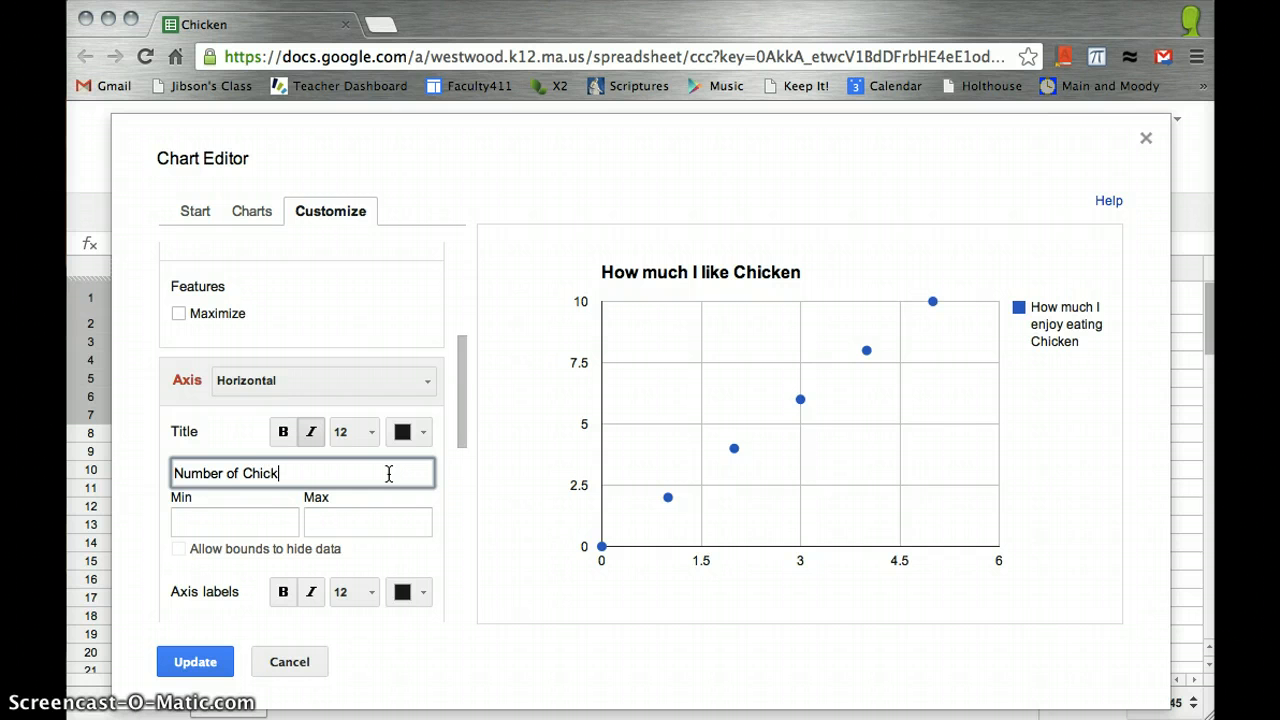
text(ens)
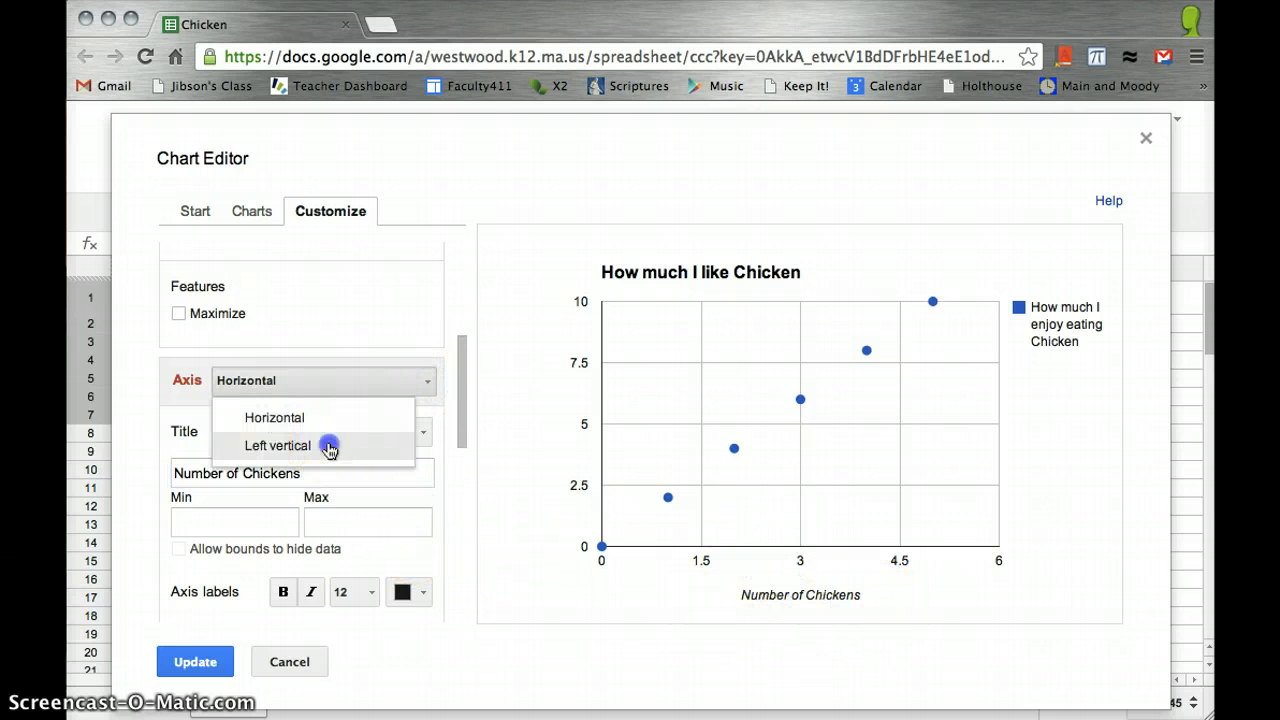
Title the left vertical axis 'Chicken Enjoyment'.
click(276, 444)
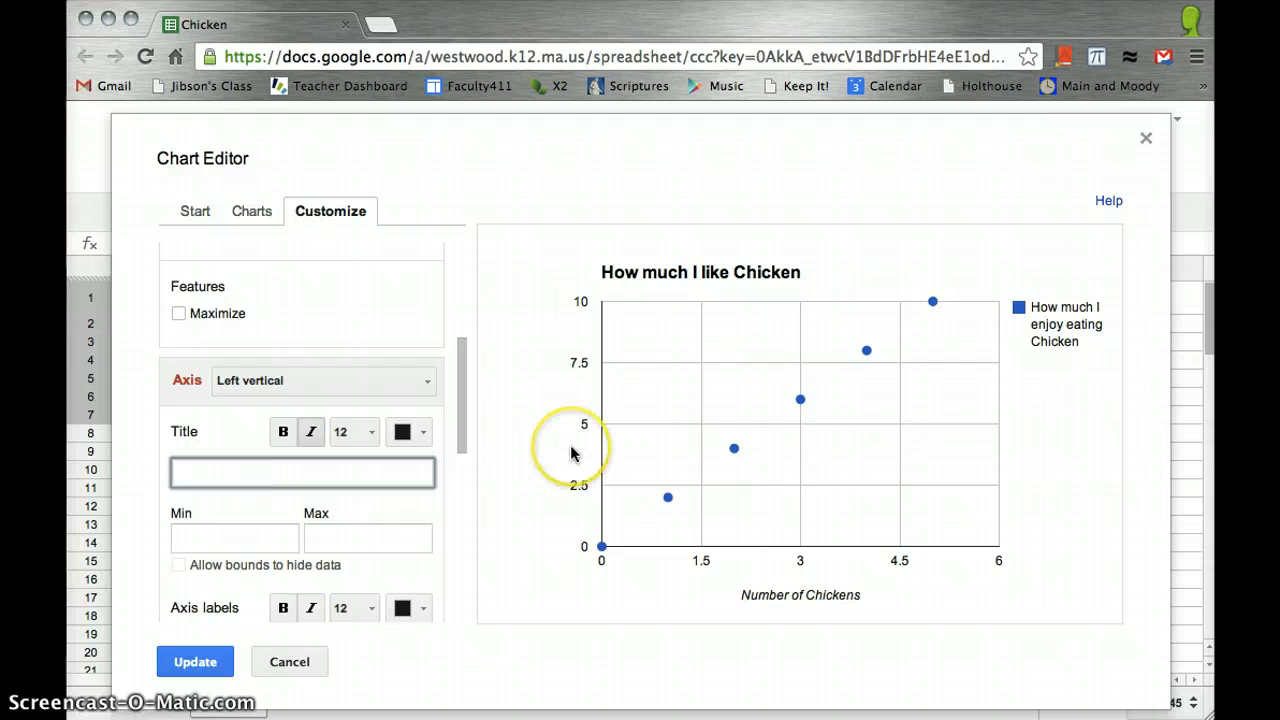
text(Chicken E)
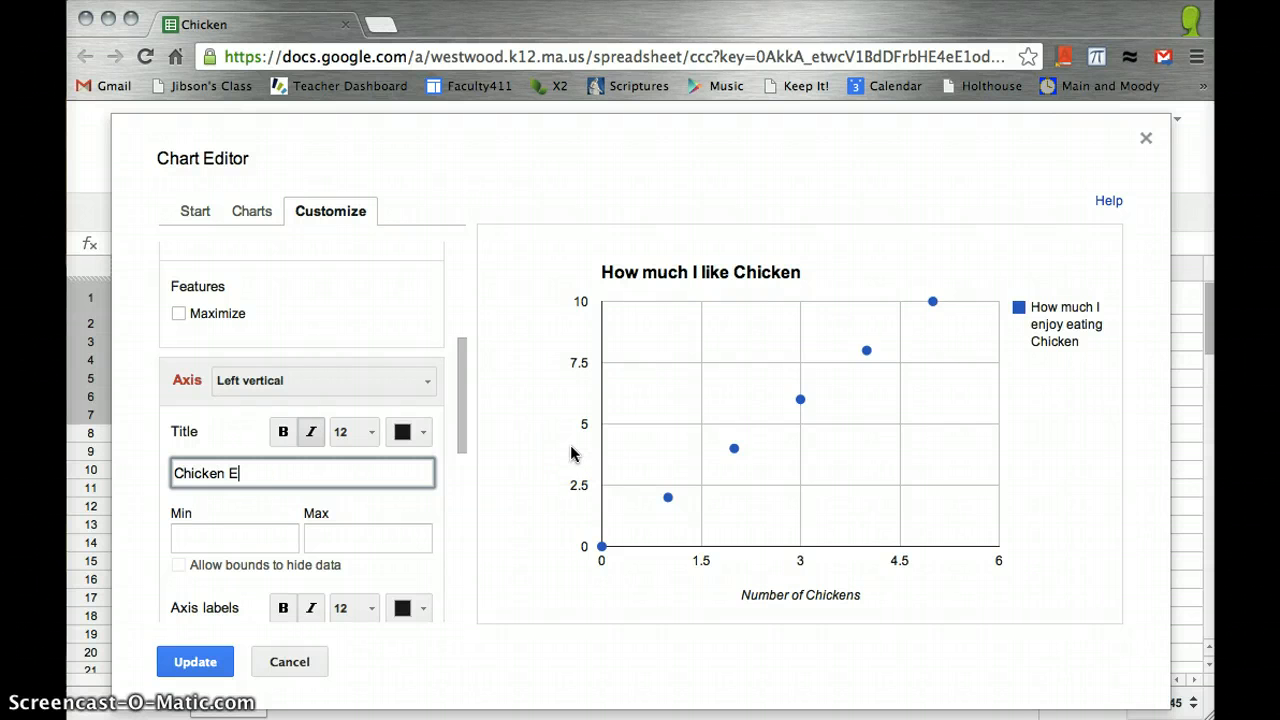
text(njoyment)
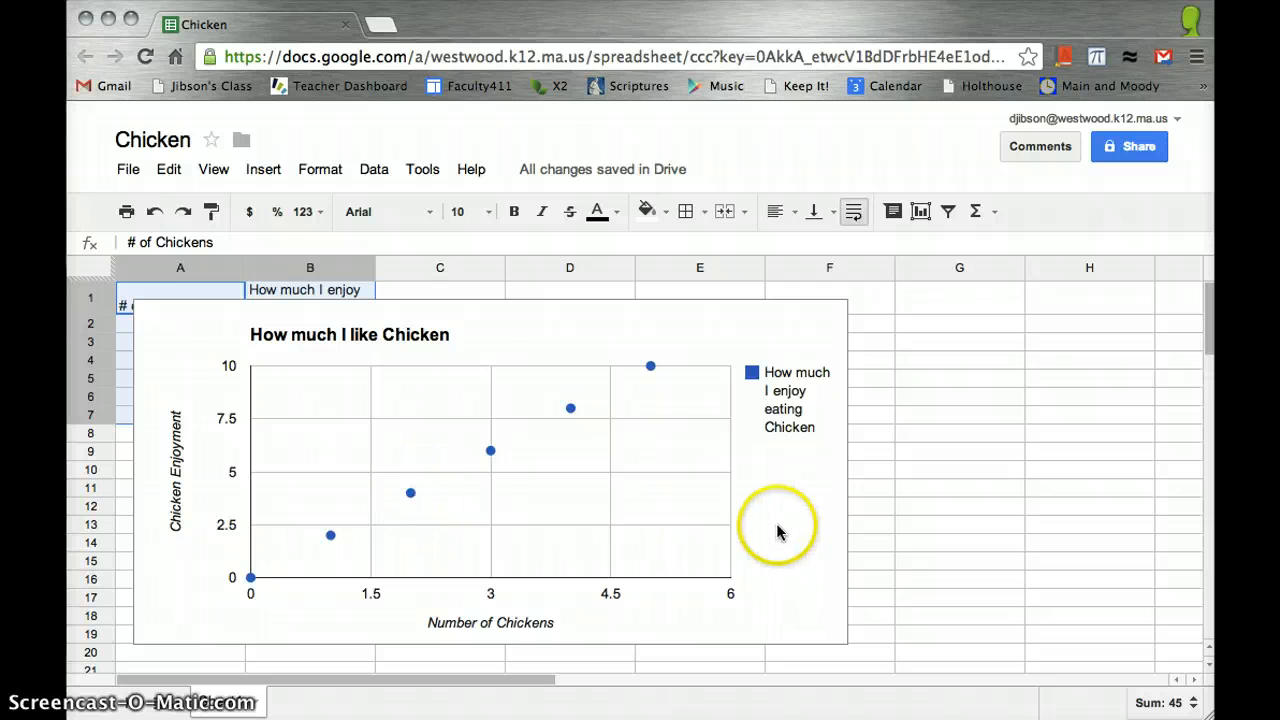
mouse_move(716, 450)
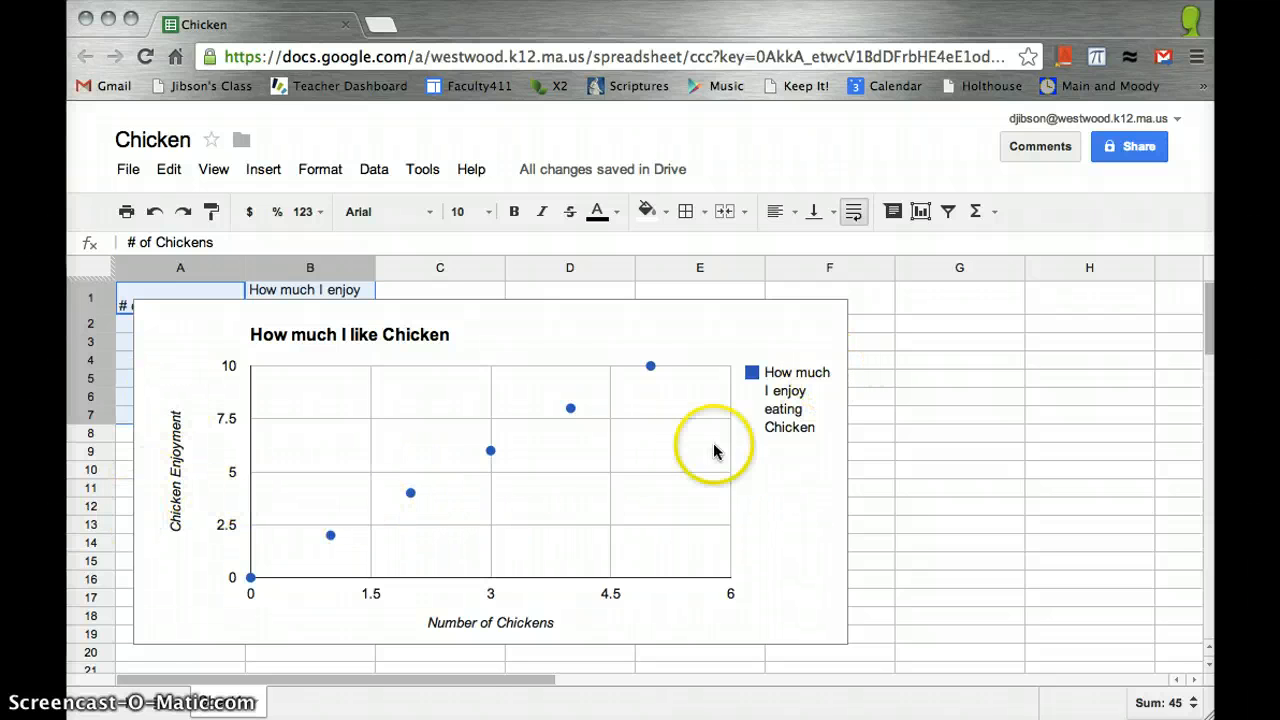